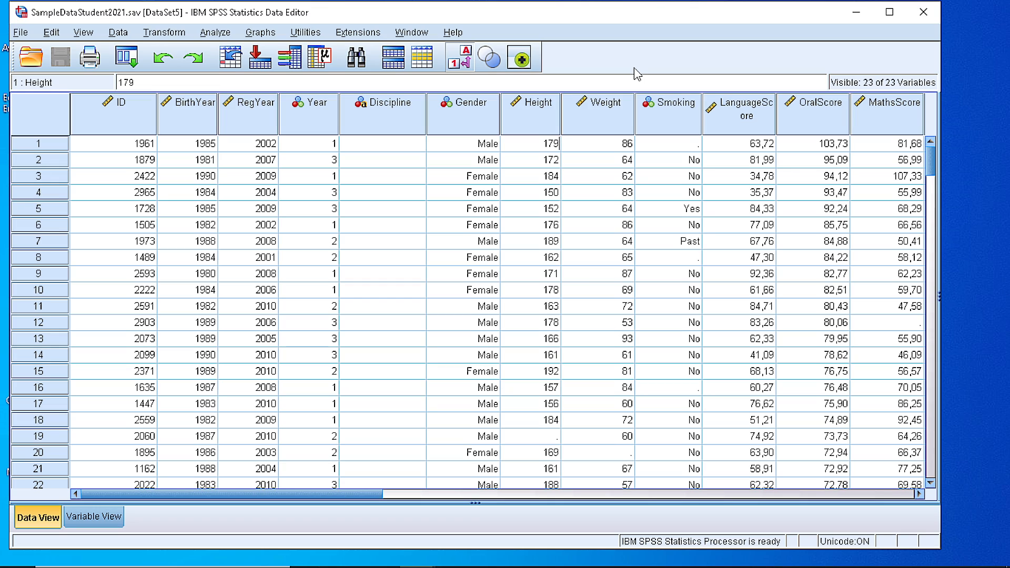
Insert a new variable next to the Weight column and show its definition in Variable View
{"action": "left_click", "coordinate": [214, 32]}
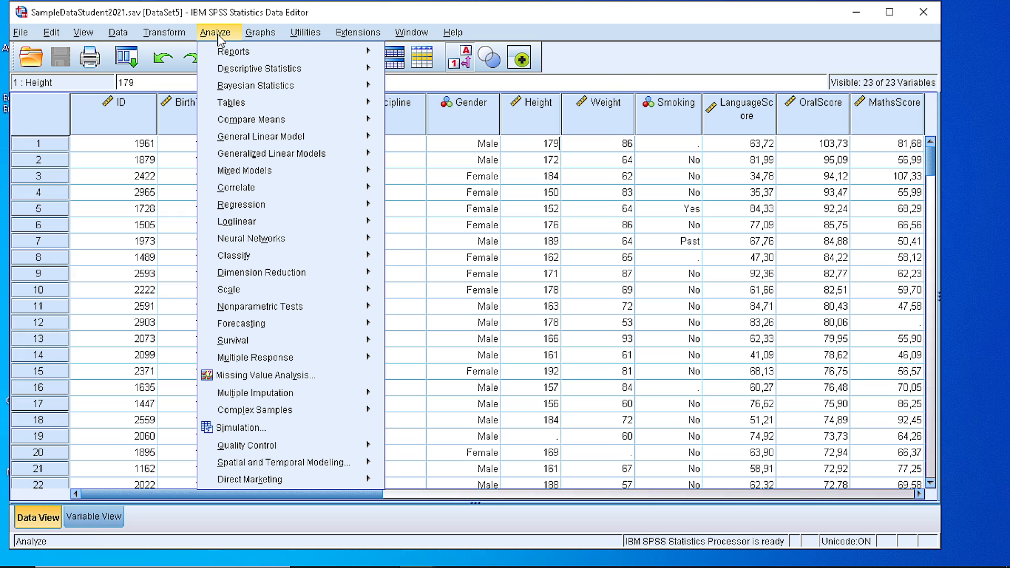
{"action": "mouse_move", "coordinate": [259, 68]}
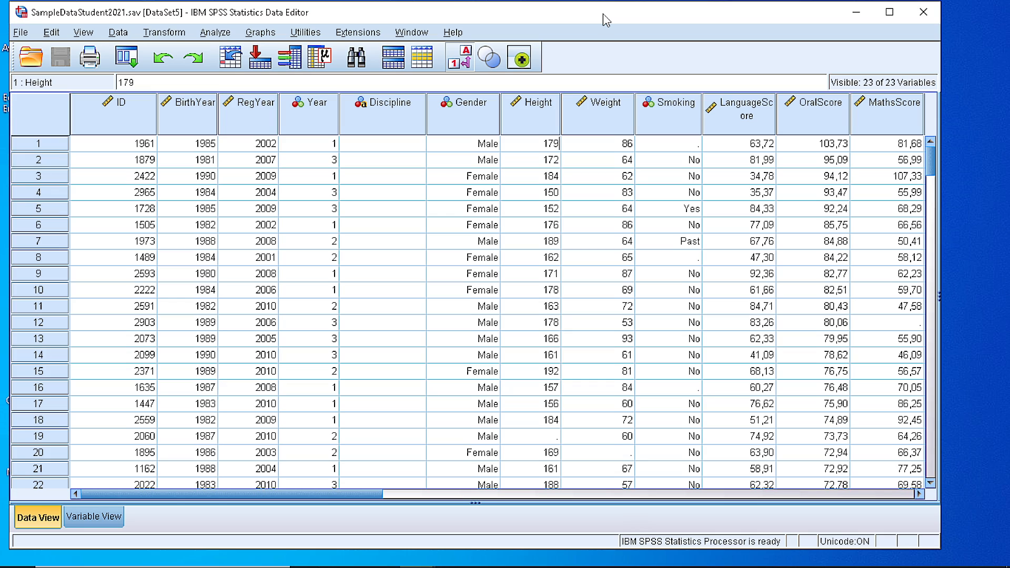
{"action": "left_click", "coordinate": [597, 102]}
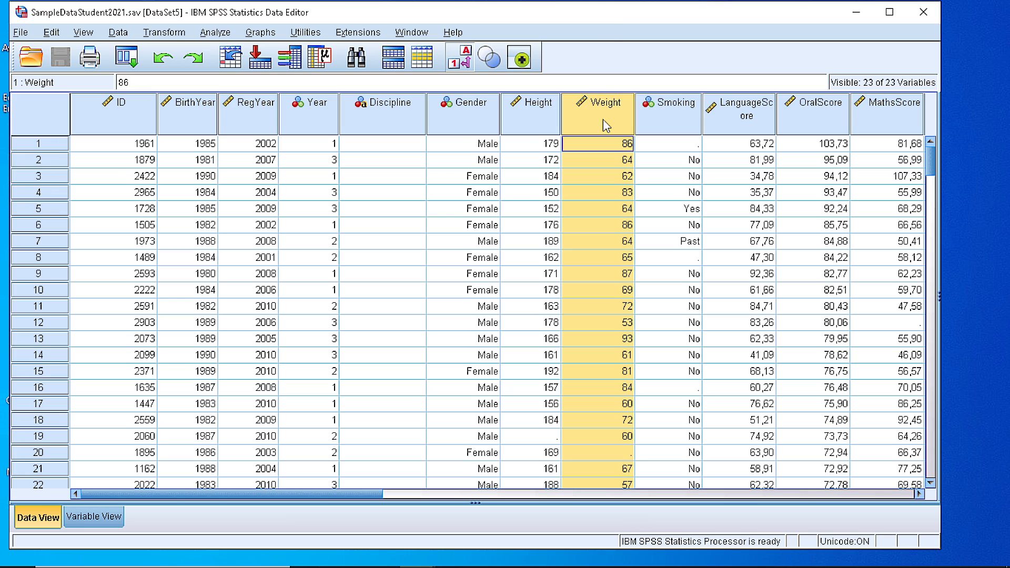
{"action": "mouse_move", "coordinate": [600, 133]}
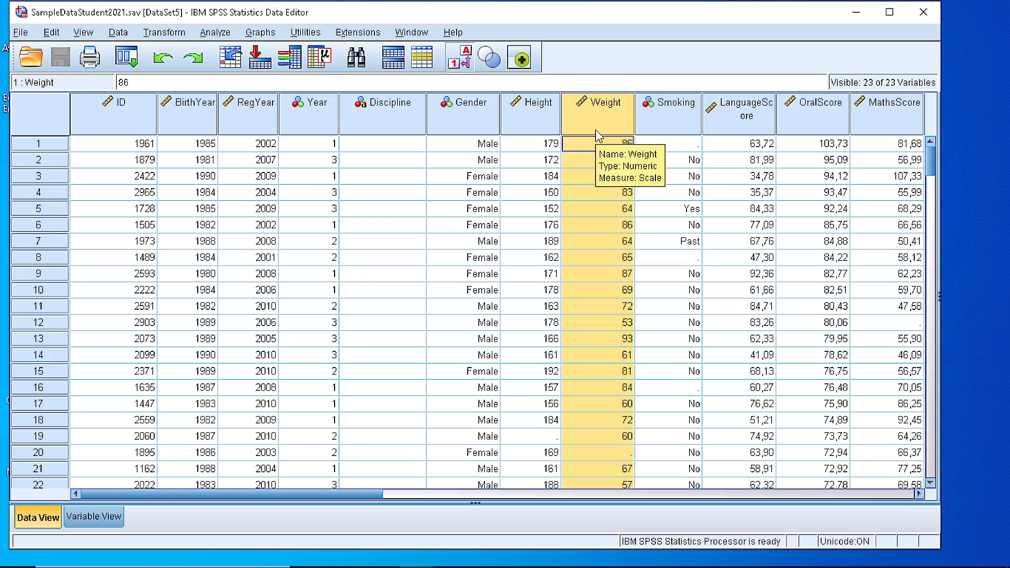
{"action": "mouse_move", "coordinate": [619, 448]}
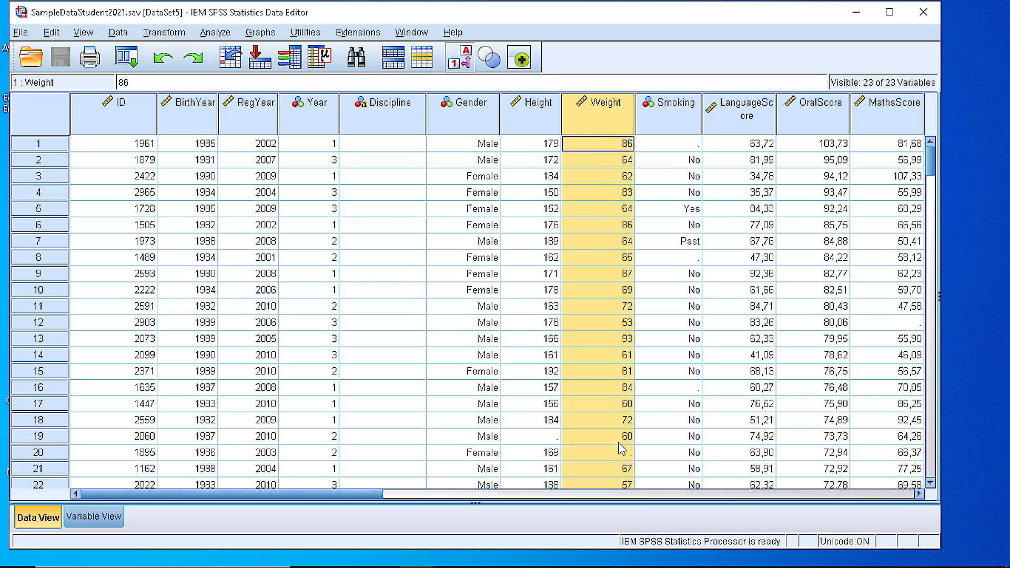
{"action": "mouse_move", "coordinate": [655, 115]}
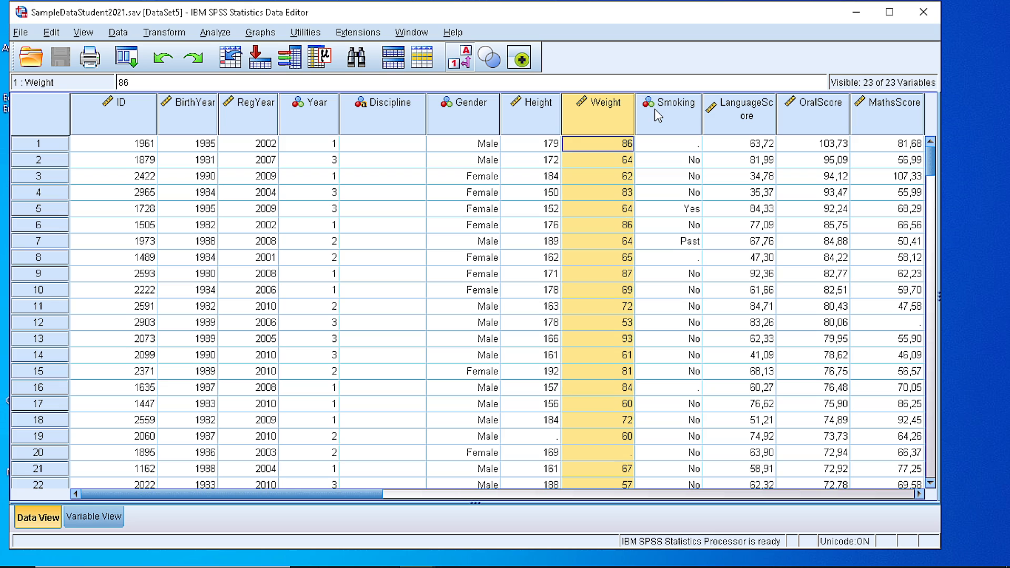
{"action": "right_click", "coordinate": [670, 101]}
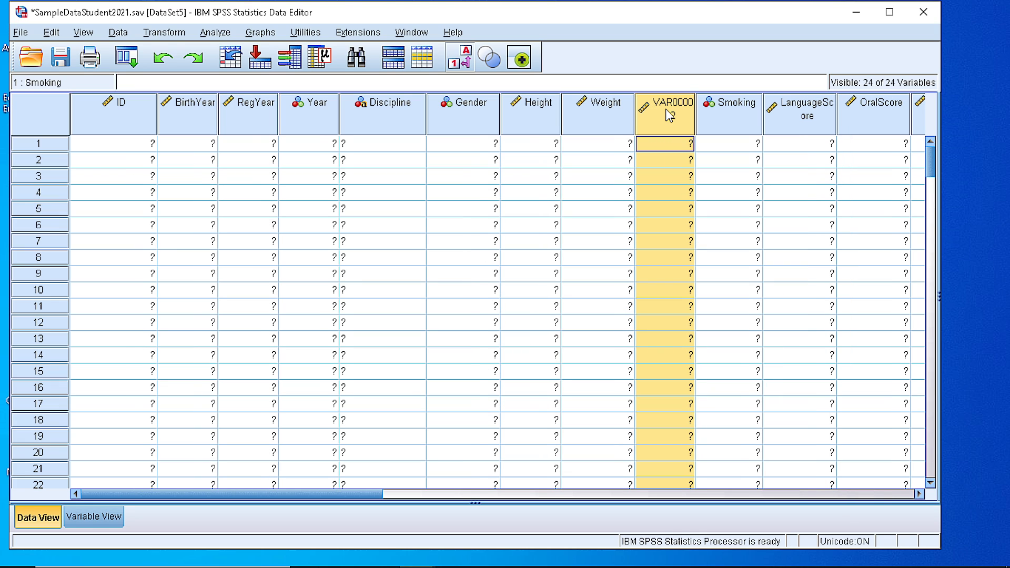
{"action": "left_click", "coordinate": [94, 516]}
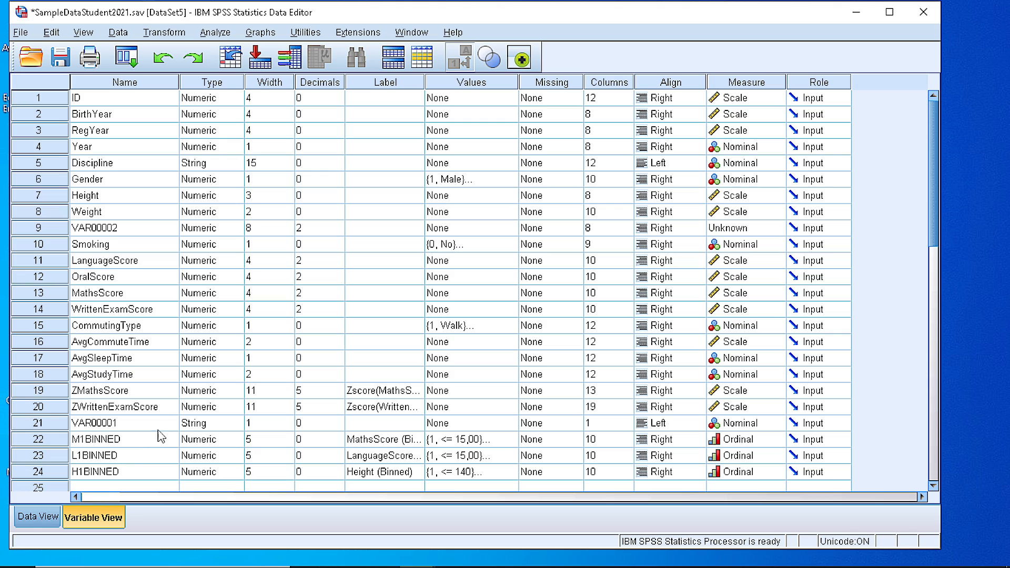
Name the new variable RatioV
{"action": "double_click", "coordinate": [124, 227]}
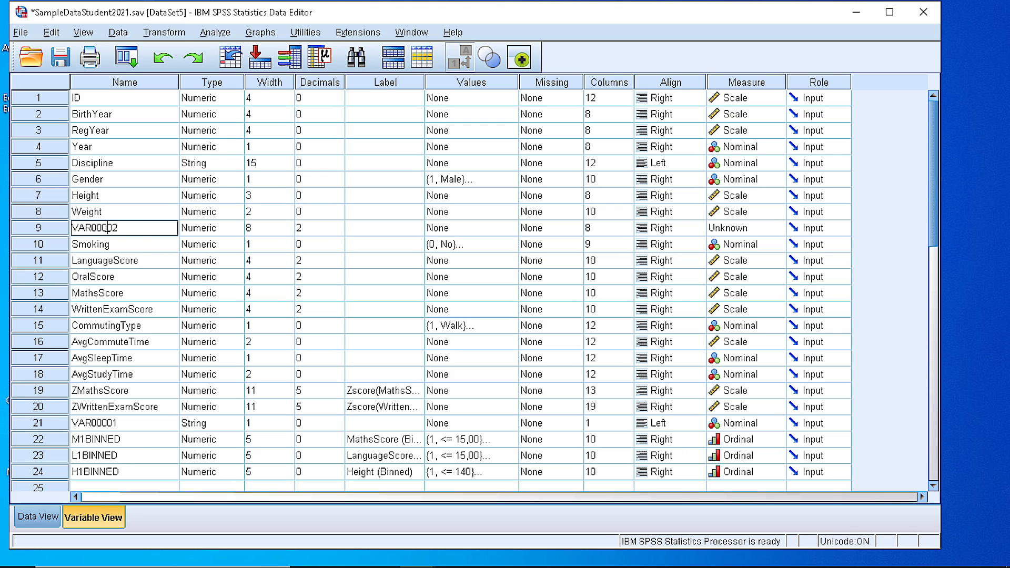
{"action": "type", "text": "R"}
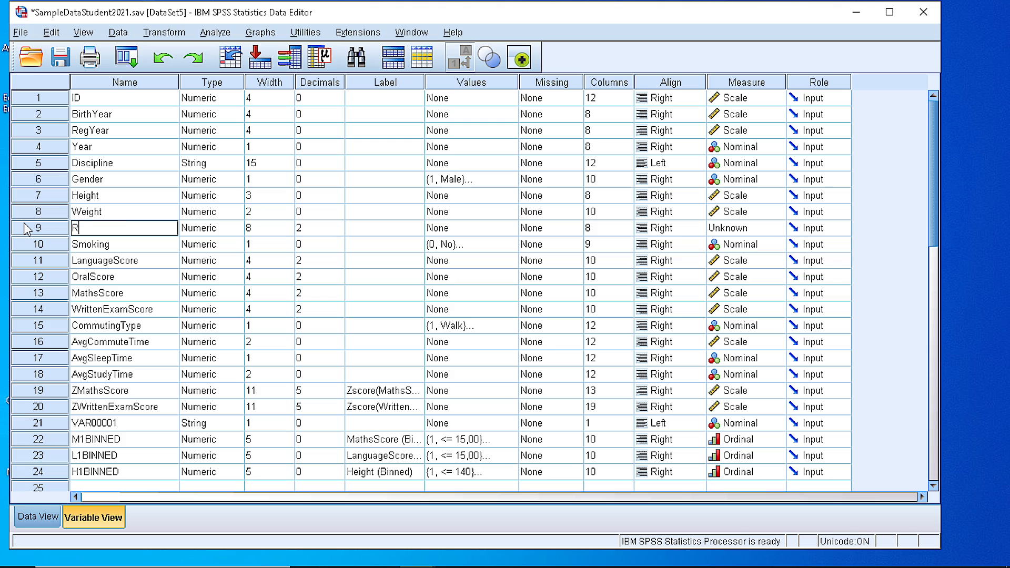
{"action": "type", "text": "atio"}
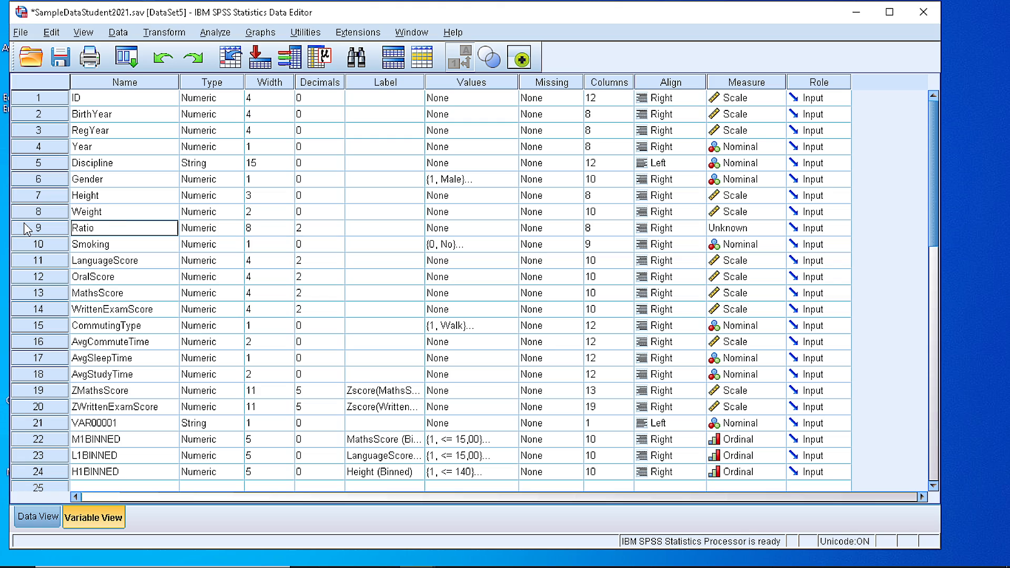
{"action": "type", "text": "V"}
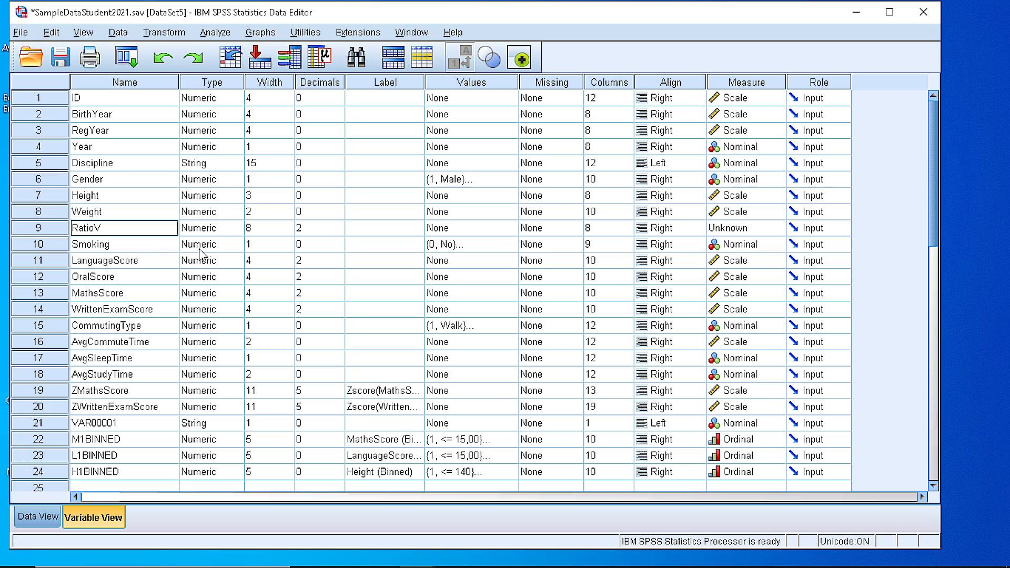
Give RatioV width 1, 0 decimals and Scale measurement level
{"action": "left_click", "coordinate": [269, 227]}
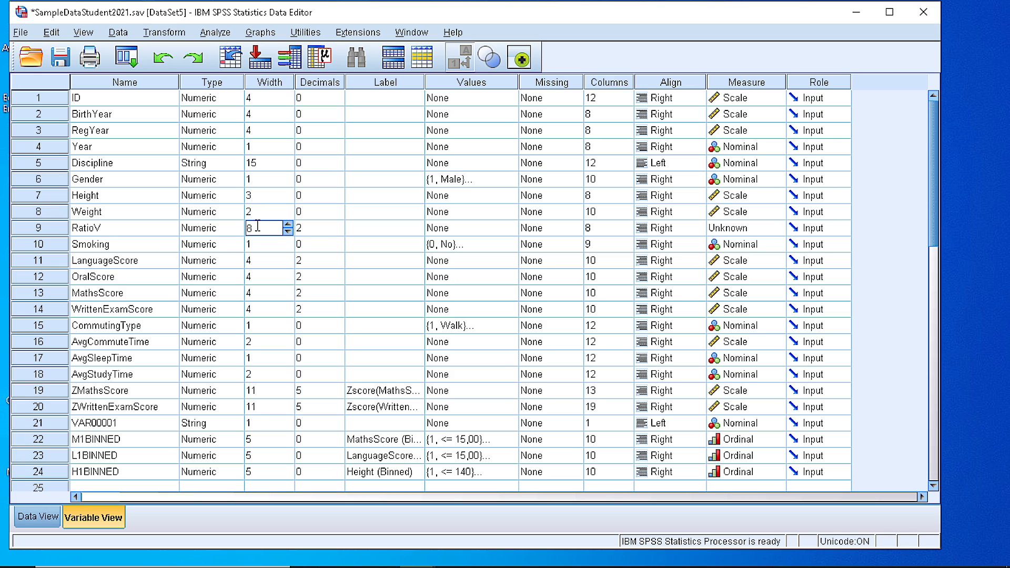
{"action": "left_click", "coordinate": [316, 227]}
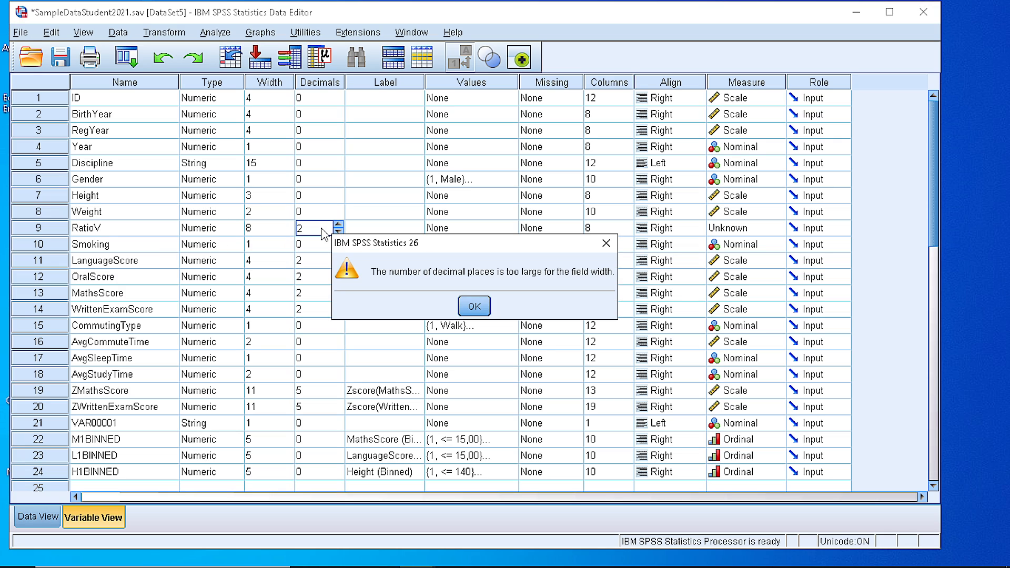
{"action": "left_click", "coordinate": [474, 306]}
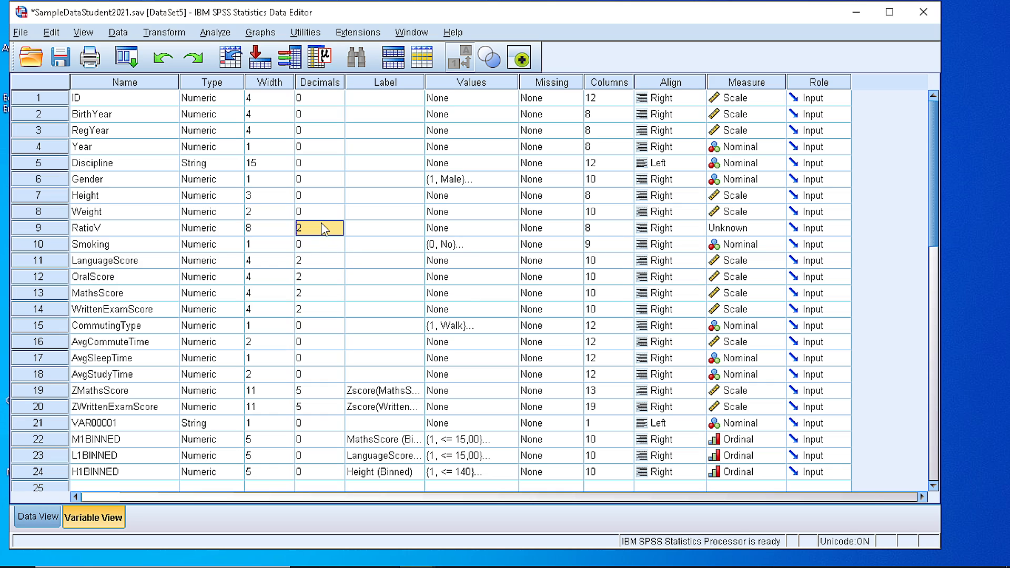
{"action": "left_click", "coordinate": [315, 227]}
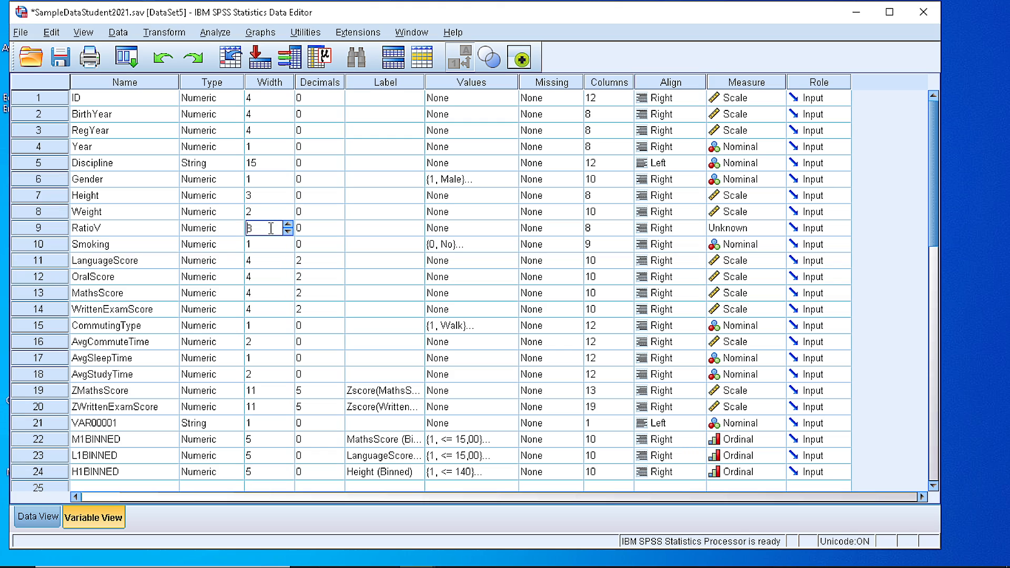
{"action": "type", "text": "1"}
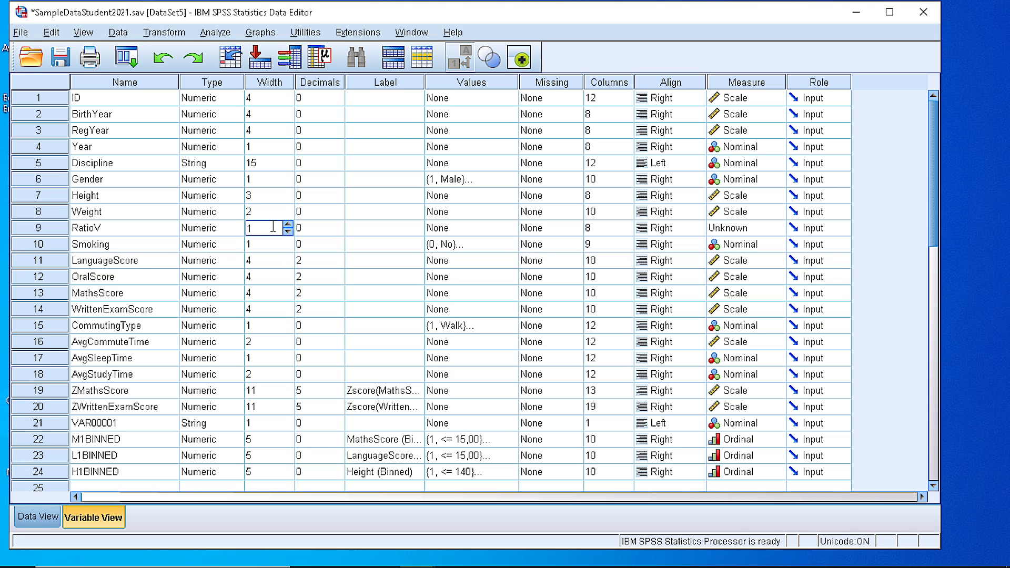
{"action": "mouse_move", "coordinate": [728, 229]}
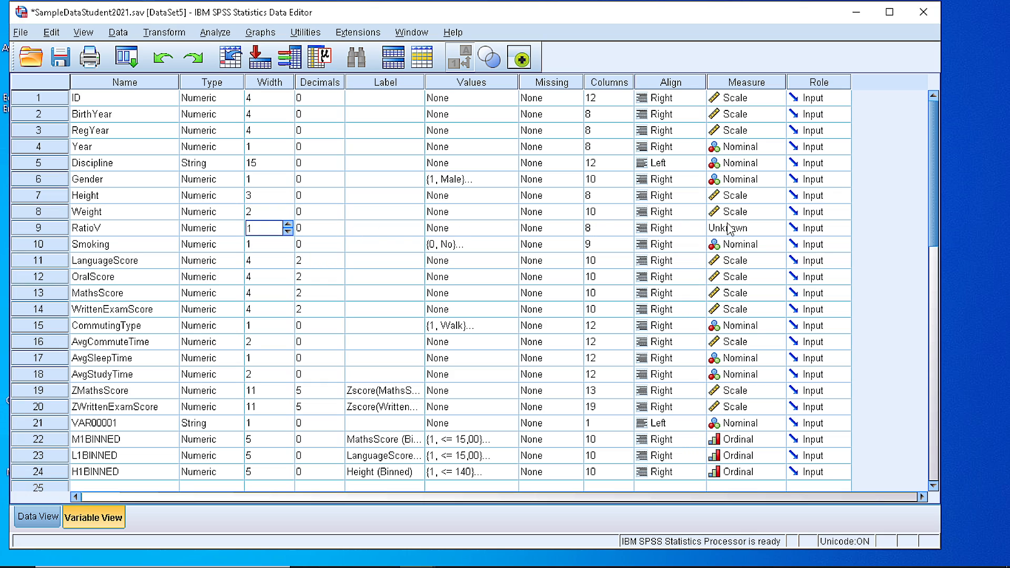
{"action": "left_click", "coordinate": [775, 227]}
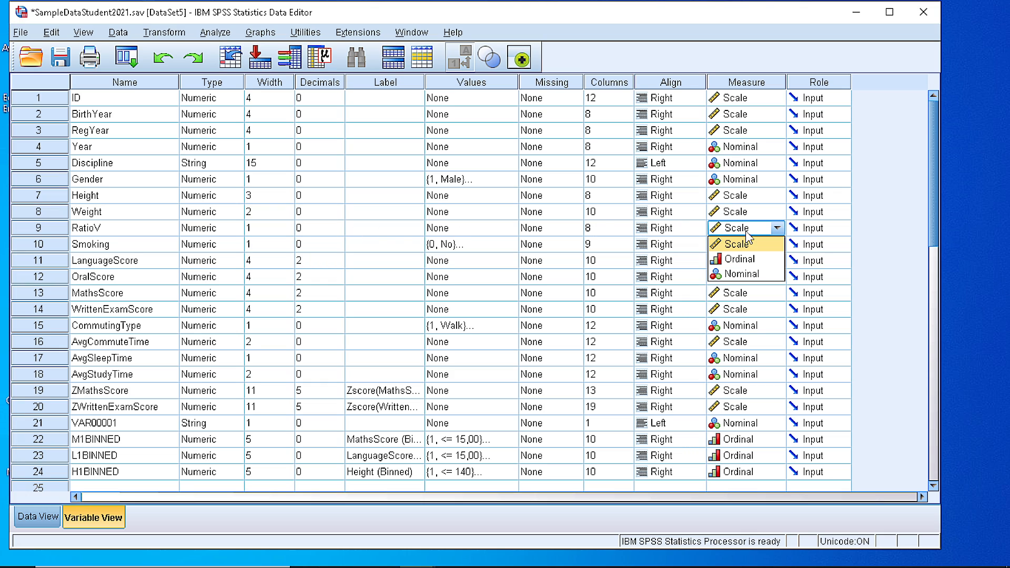
{"action": "mouse_move", "coordinate": [738, 259]}
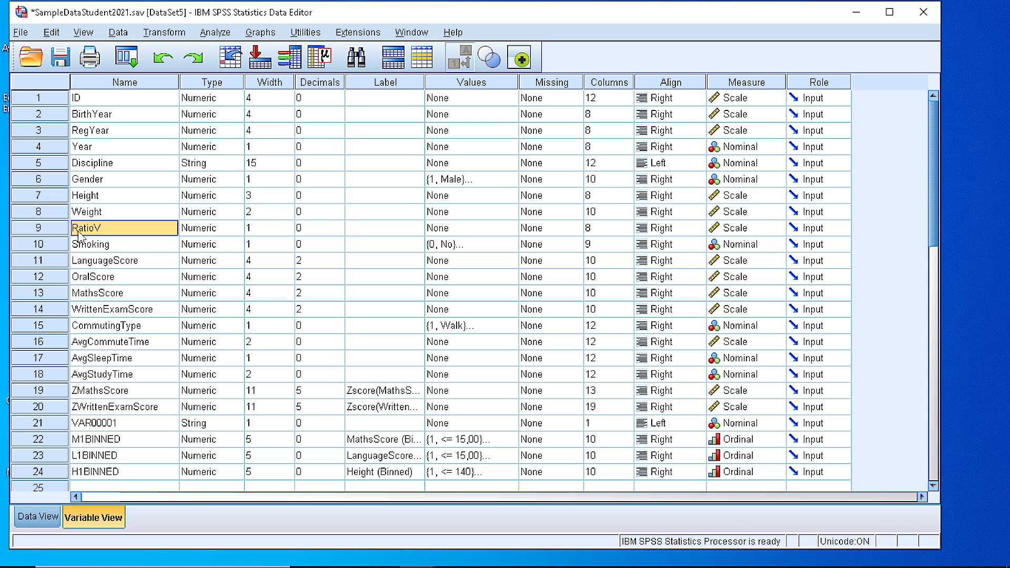
Compute RatioV = 1 for all cases, overwriting the existing RatioV variable
{"action": "left_click", "coordinate": [37, 517]}
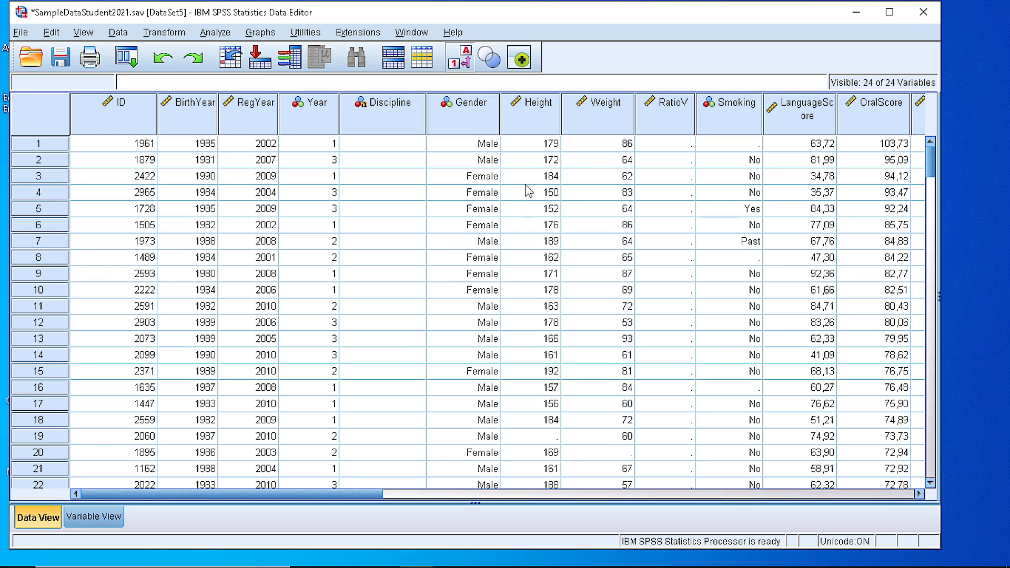
{"action": "left_click", "coordinate": [664, 101]}
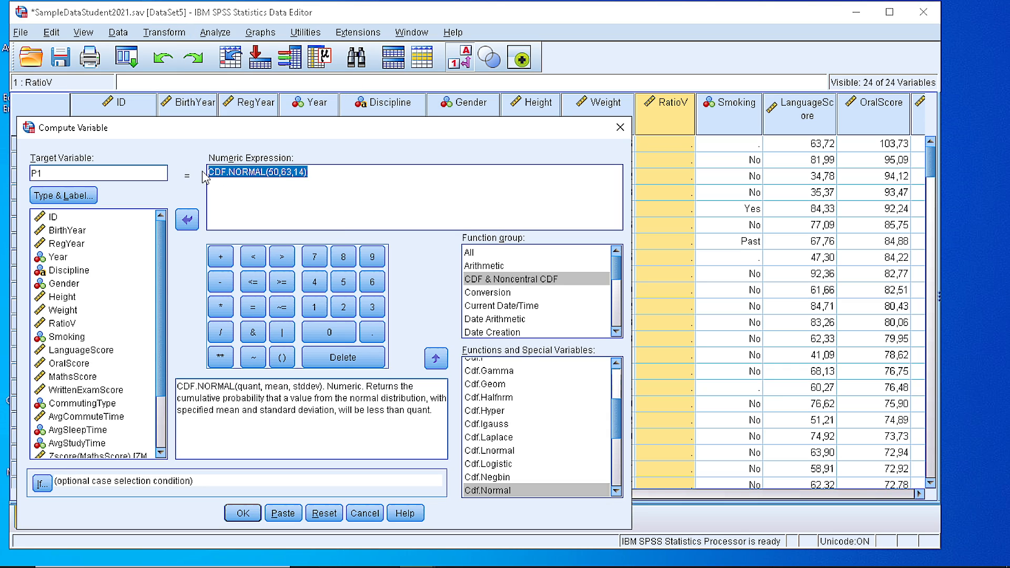
{"action": "left_click", "coordinate": [324, 513]}
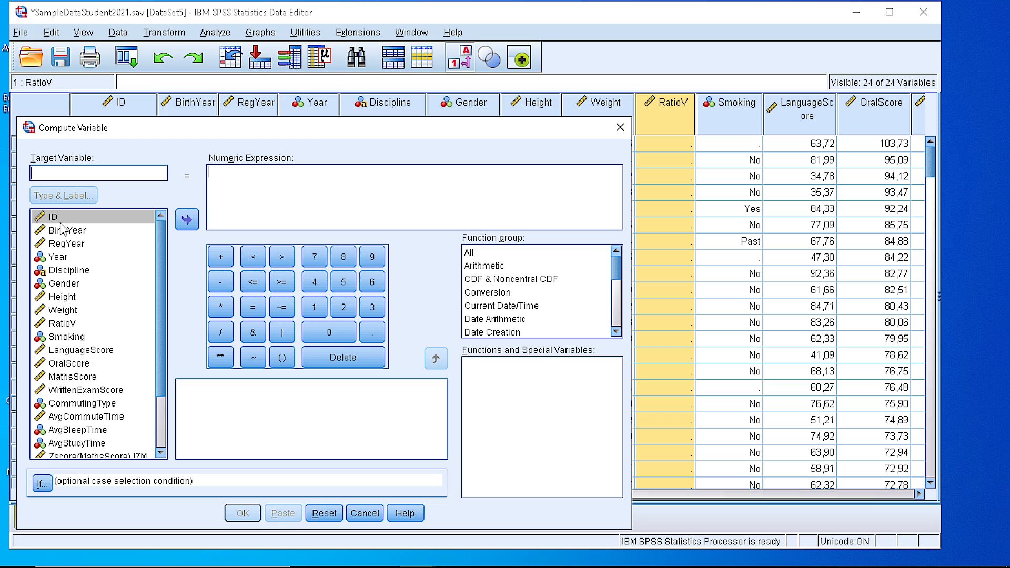
{"action": "left_click", "coordinate": [63, 323]}
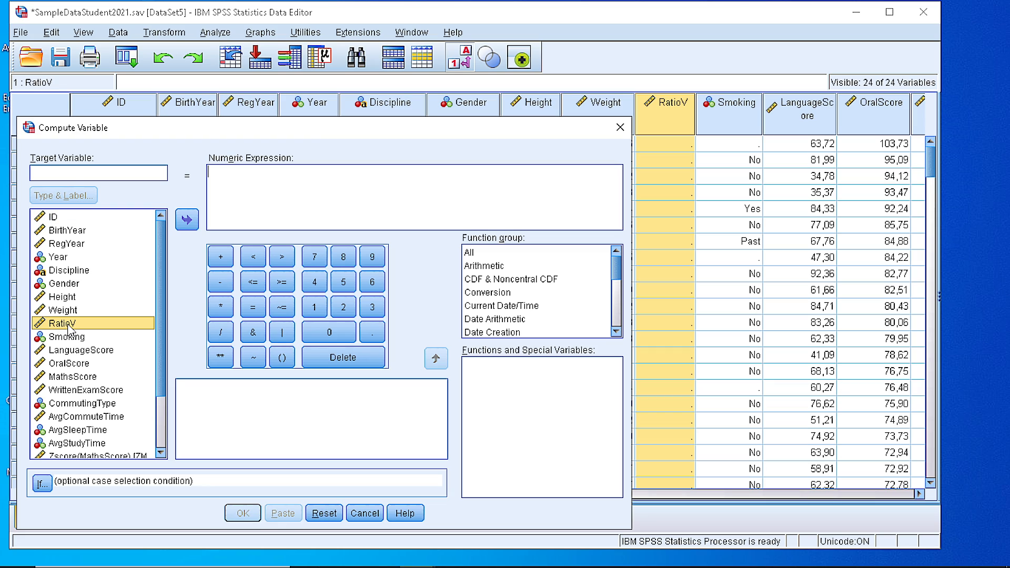
{"action": "type", "text": "R"}
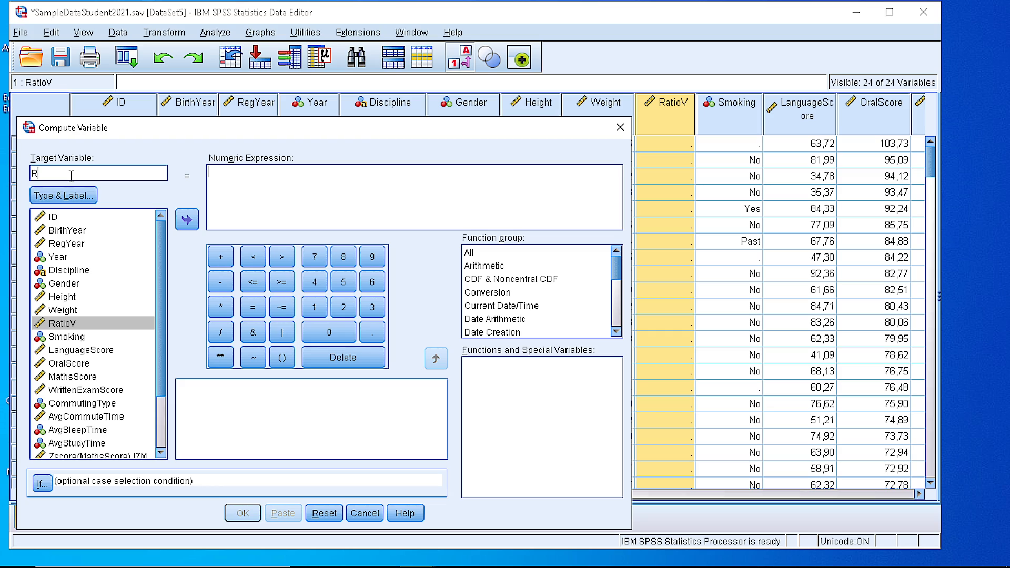
{"action": "type", "text": "atioV"}
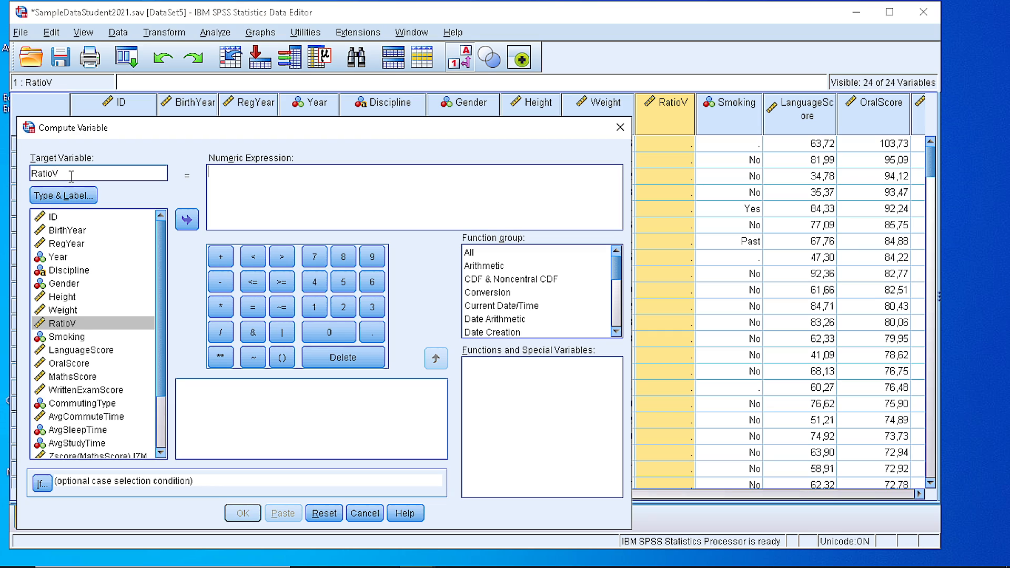
{"action": "type", "text": "1"}
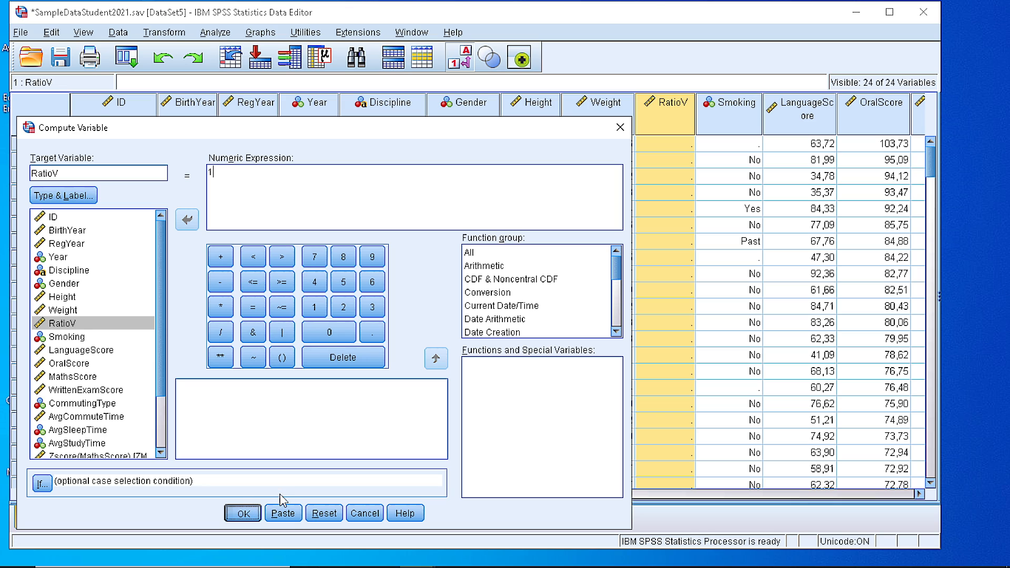
{"action": "left_click", "coordinate": [243, 513]}
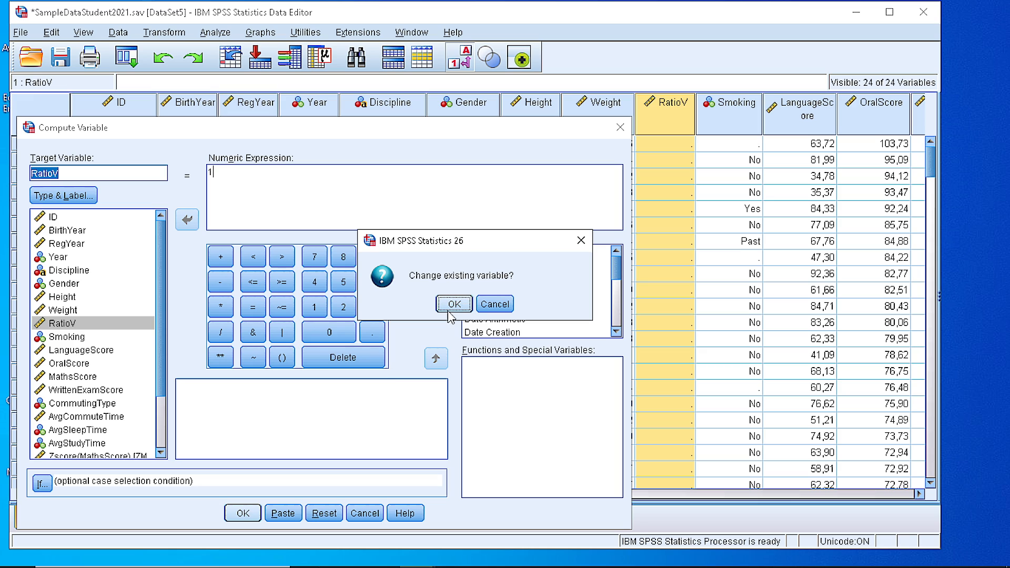
{"action": "left_click", "coordinate": [453, 304]}
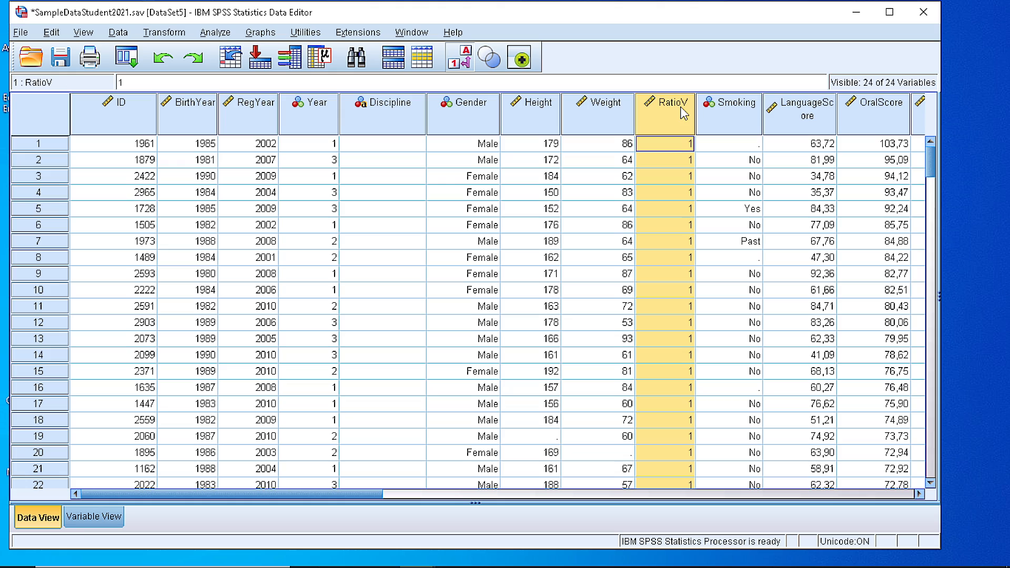
{"action": "mouse_move", "coordinate": [678, 420]}
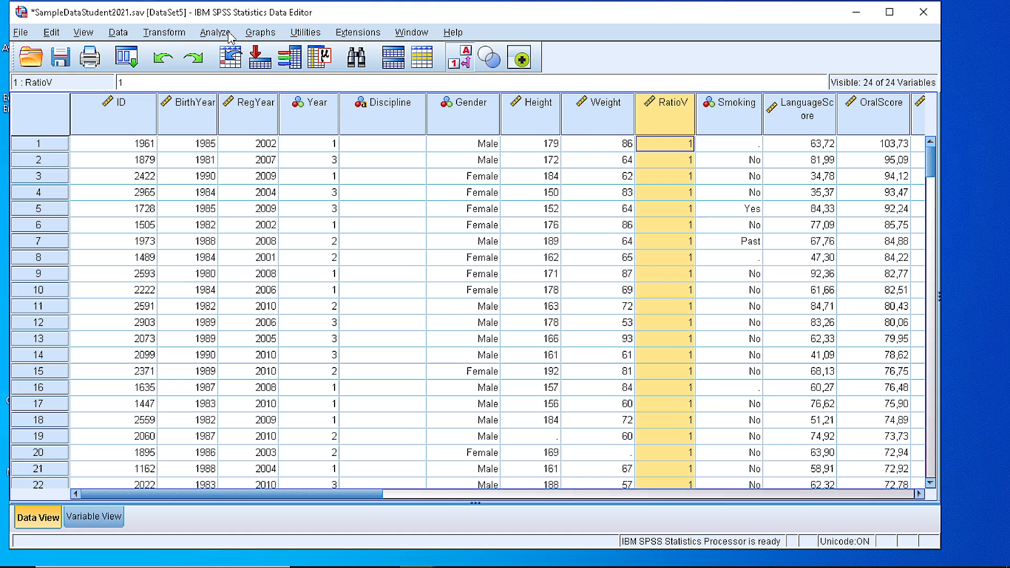
Start Ratio Statistics with Weight as numerator and RatioV as denominator
{"action": "left_click", "coordinate": [216, 32]}
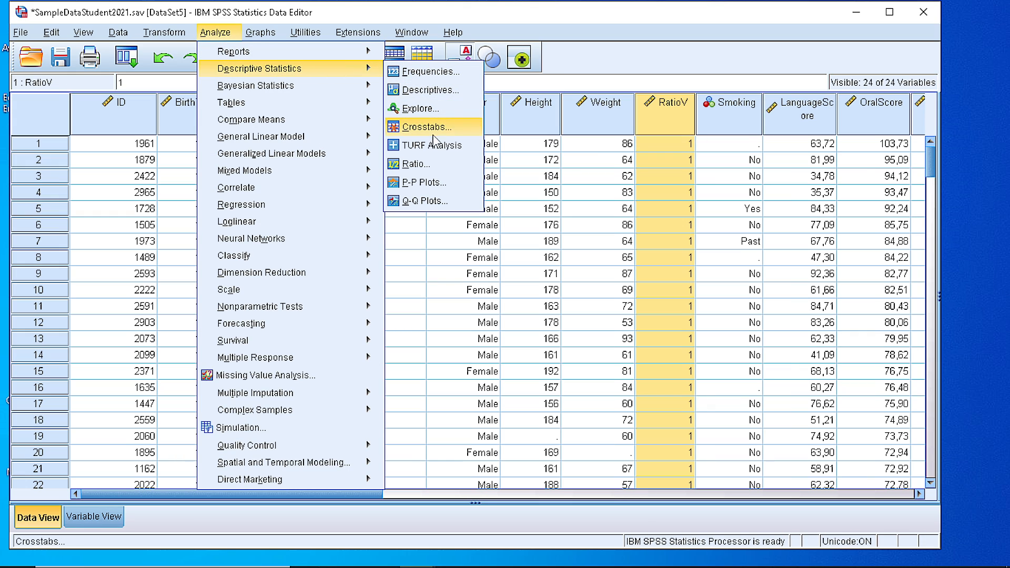
{"action": "mouse_move", "coordinate": [416, 164]}
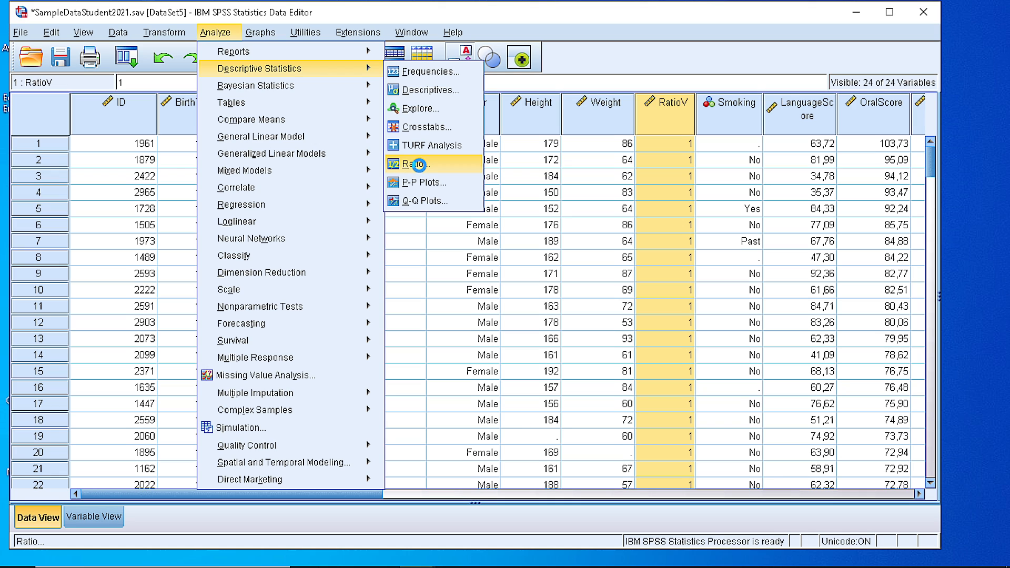
{"action": "left_click", "coordinate": [411, 163]}
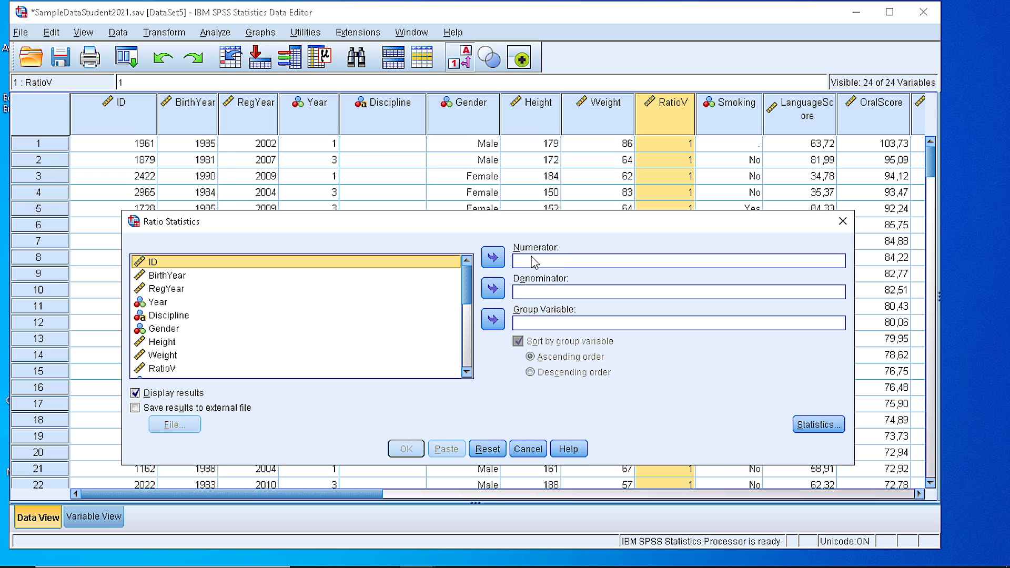
{"action": "mouse_move", "coordinate": [530, 296]}
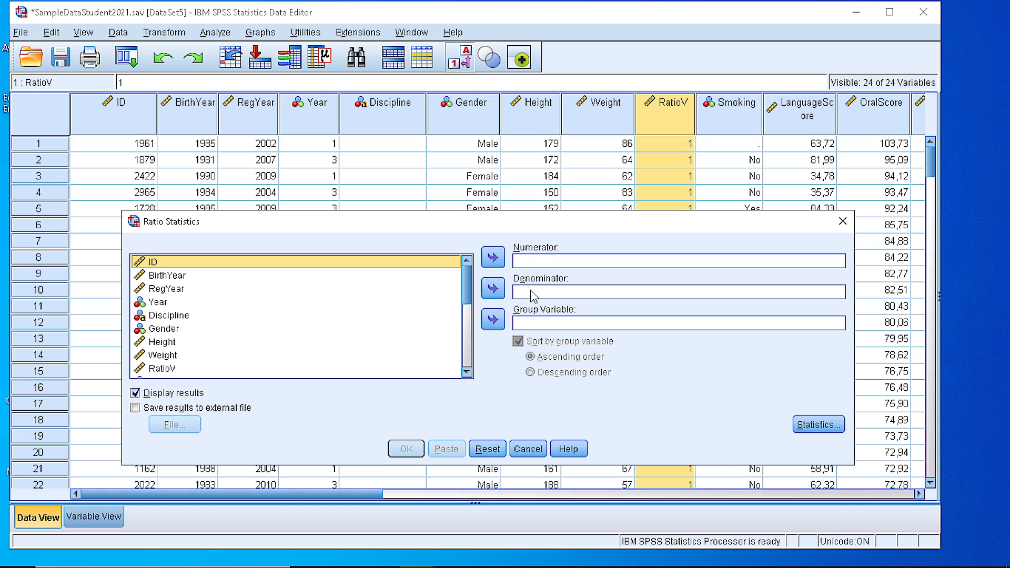
{"action": "mouse_move", "coordinate": [523, 304]}
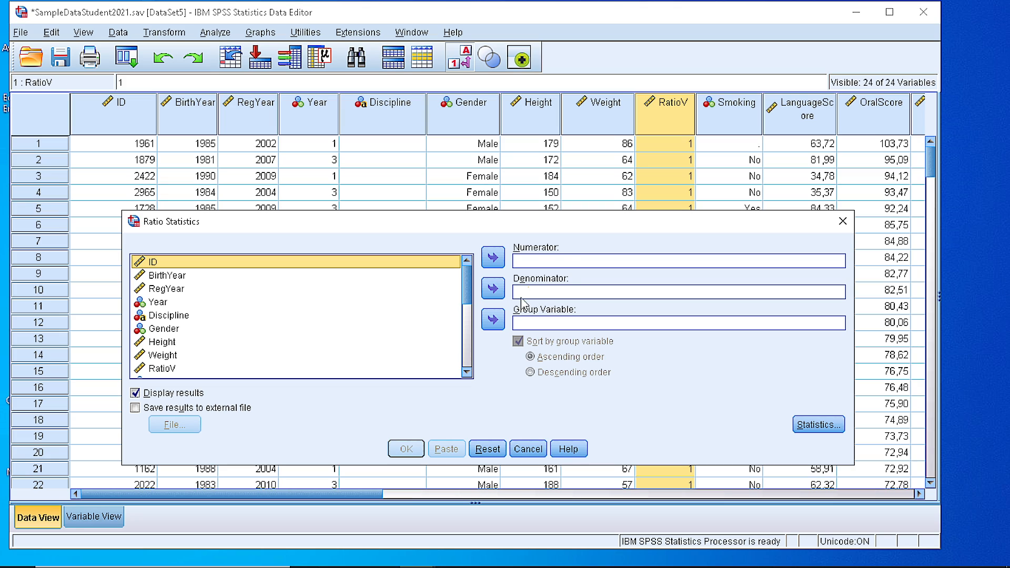
{"action": "mouse_move", "coordinate": [625, 111]}
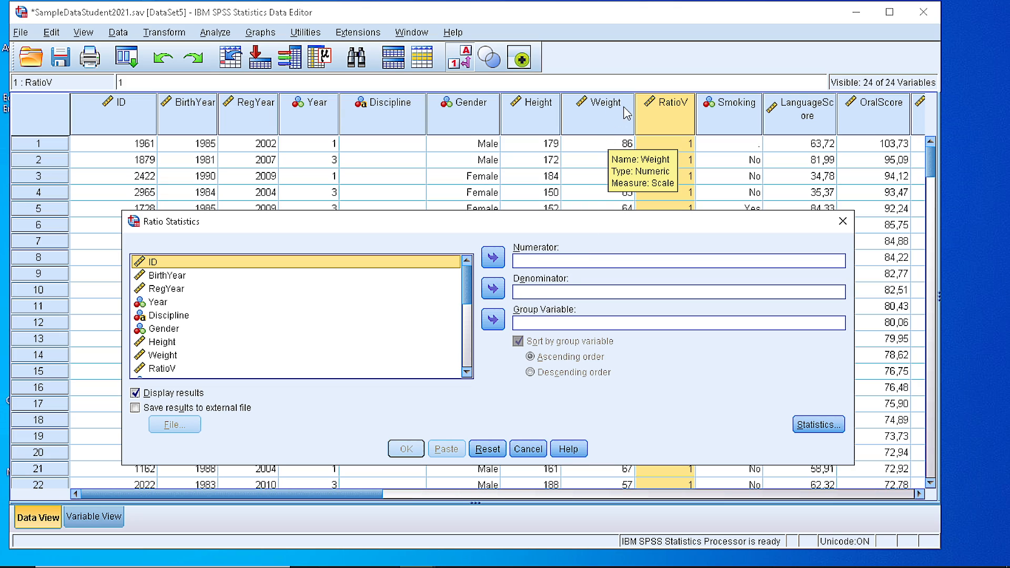
{"action": "mouse_move", "coordinate": [545, 108]}
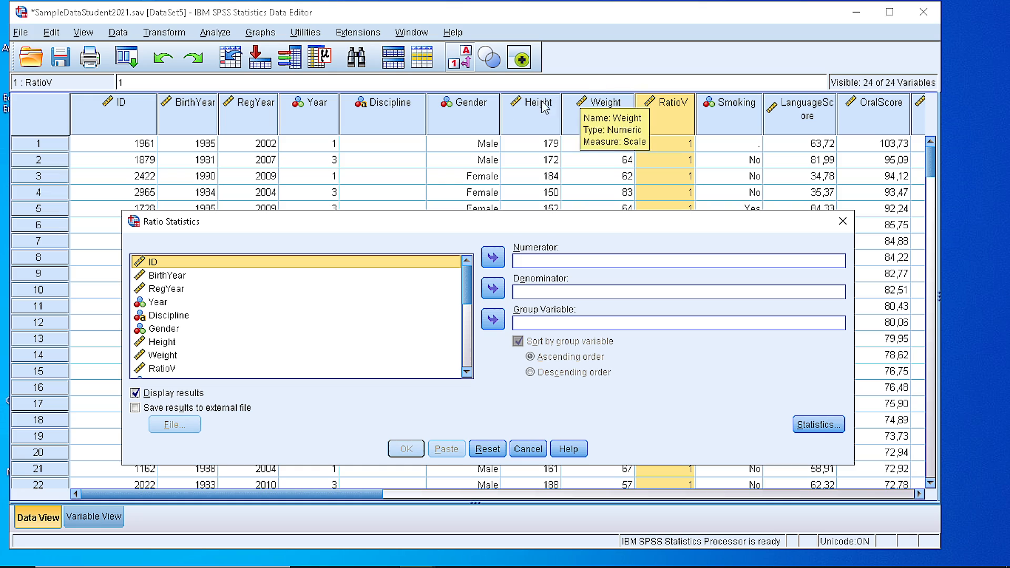
{"action": "left_click", "coordinate": [164, 355]}
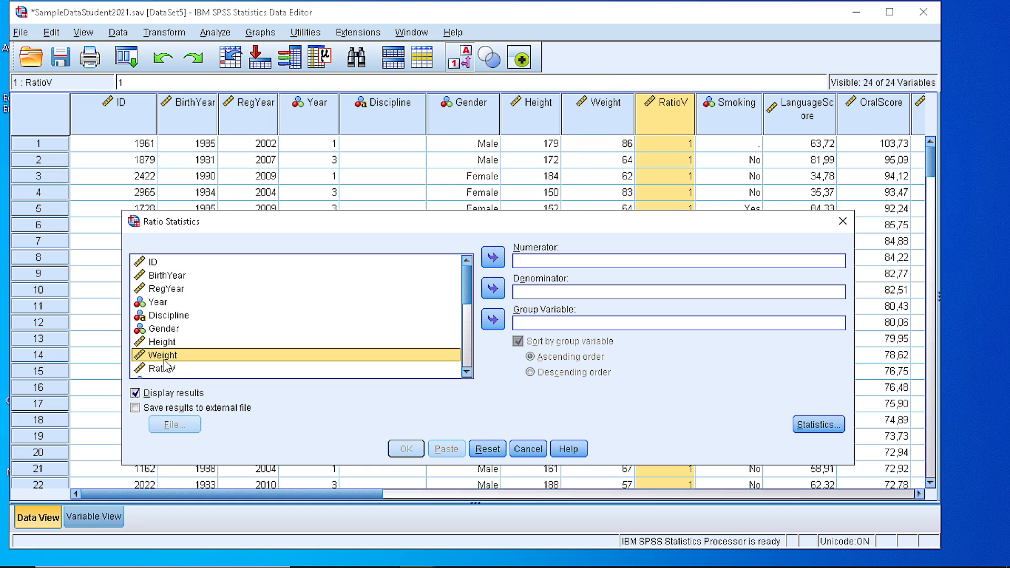
{"action": "left_click", "coordinate": [493, 257]}
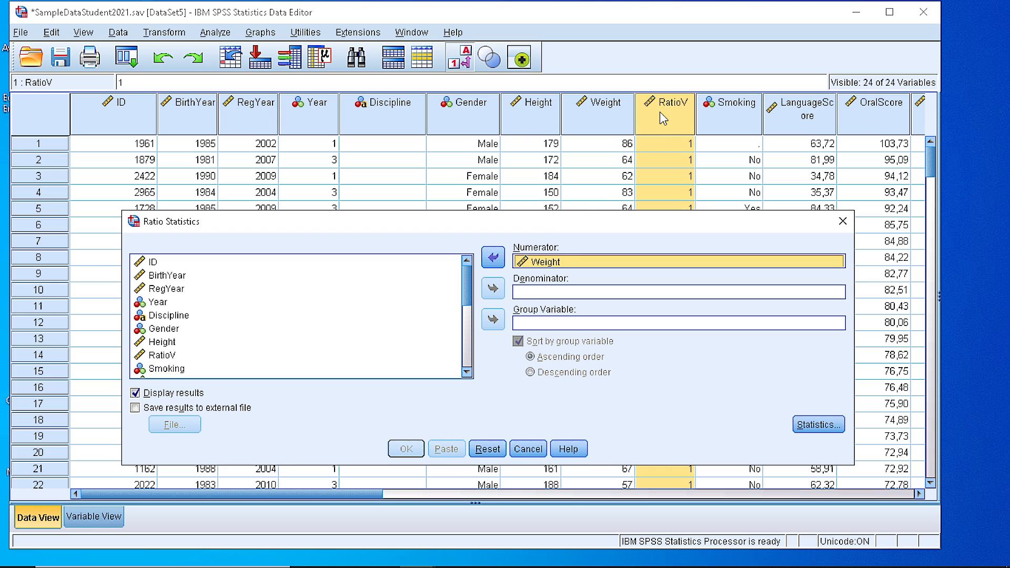
{"action": "mouse_move", "coordinate": [388, 232]}
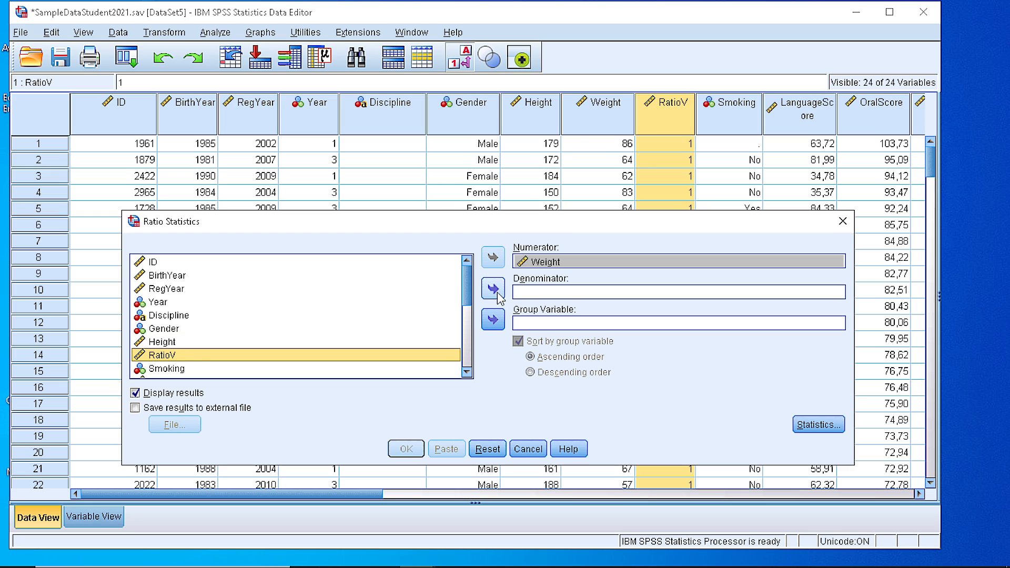
{"action": "left_click", "coordinate": [492, 287]}
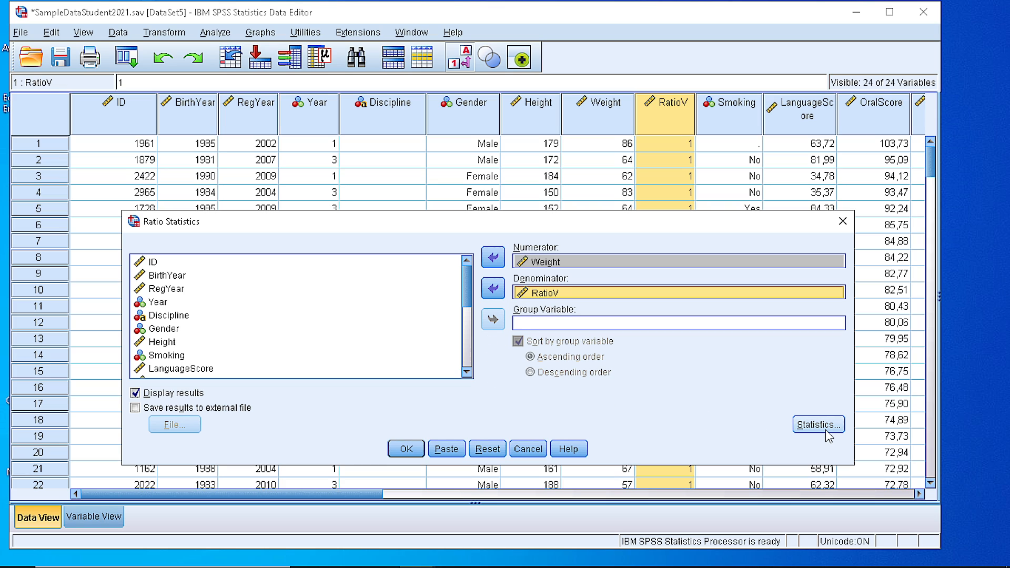
Request only mean, standard deviation and mean-centered COV, without median, range or PRD
{"action": "left_click", "coordinate": [818, 425]}
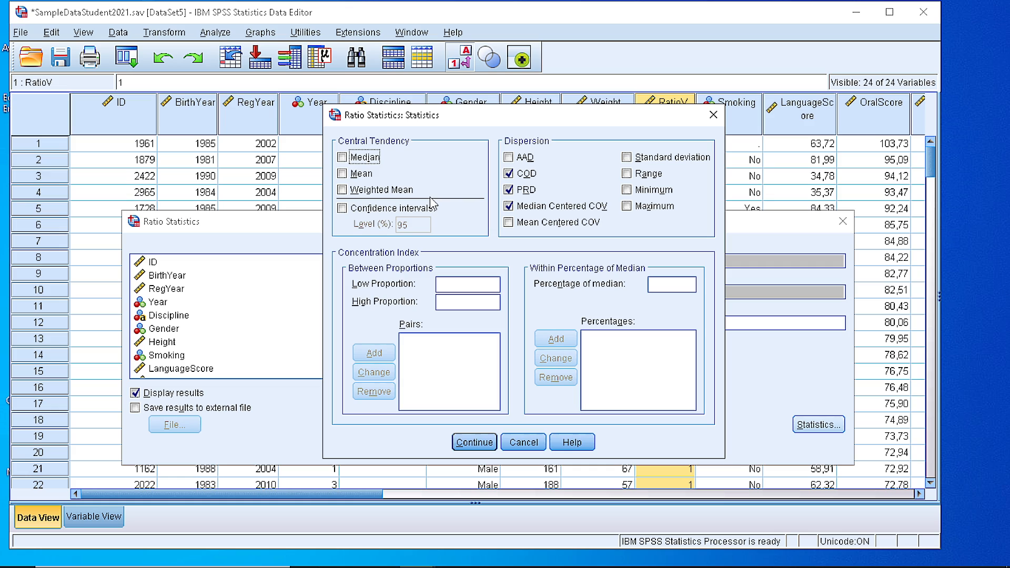
{"action": "left_click", "coordinate": [510, 189]}
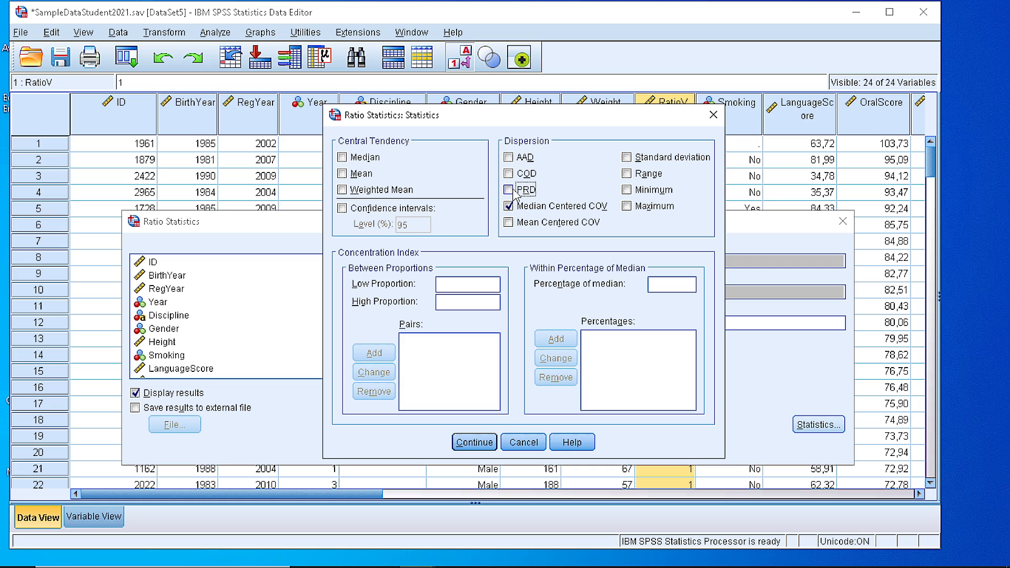
{"action": "left_click", "coordinate": [508, 206]}
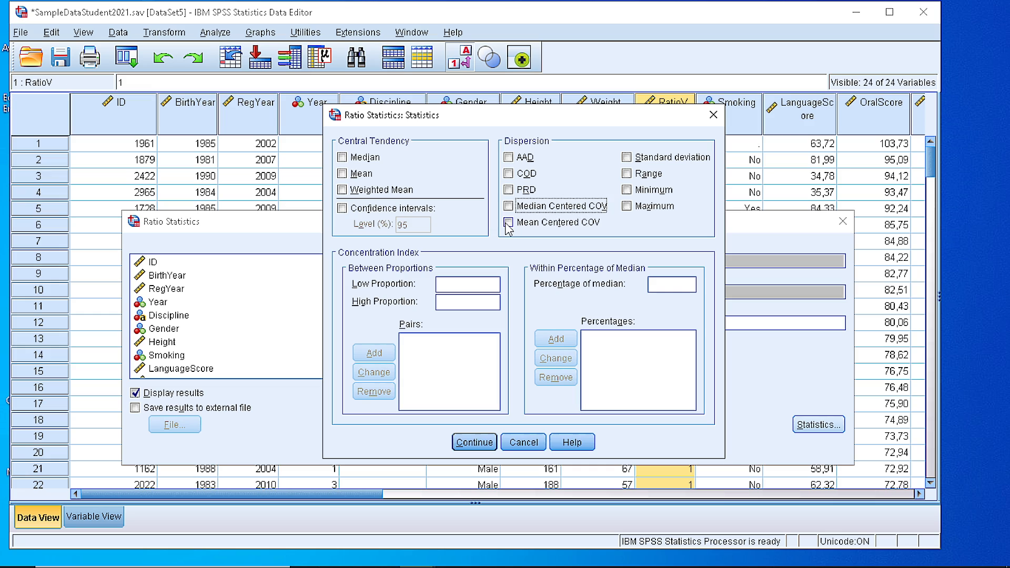
{"action": "left_click", "coordinate": [508, 222]}
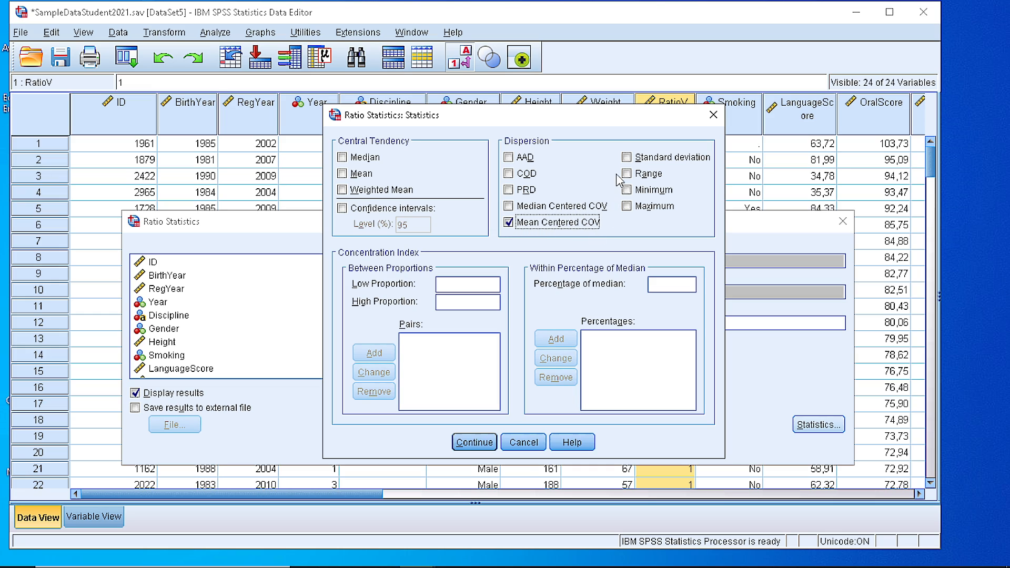
{"action": "left_click", "coordinate": [626, 173]}
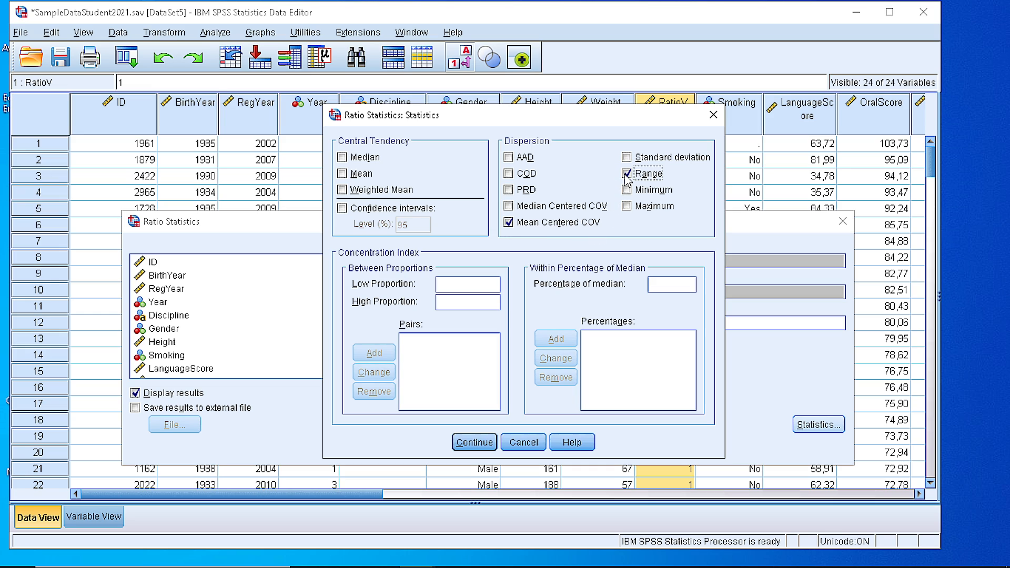
{"action": "left_click", "coordinate": [627, 157]}
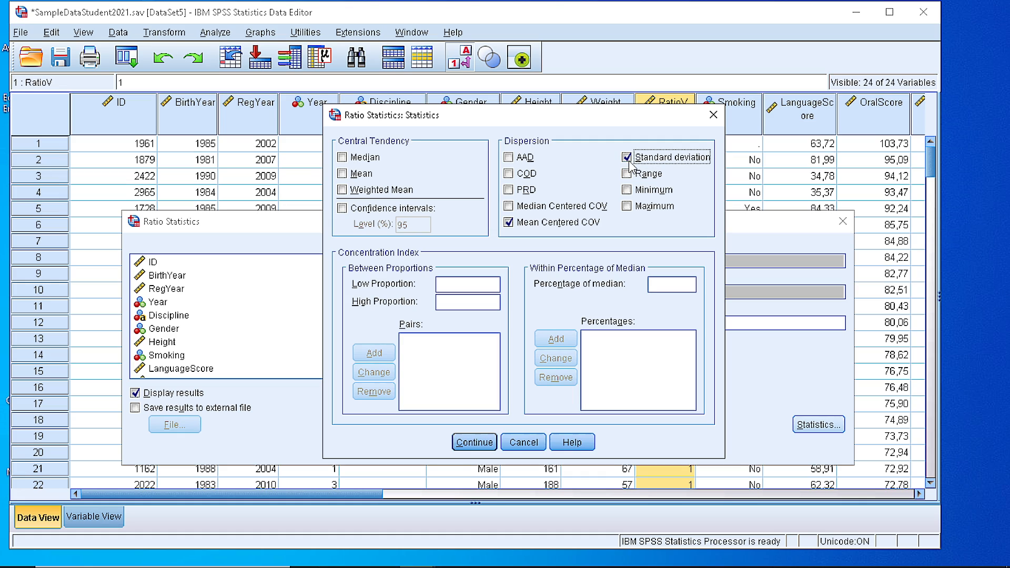
{"action": "left_click", "coordinate": [342, 157]}
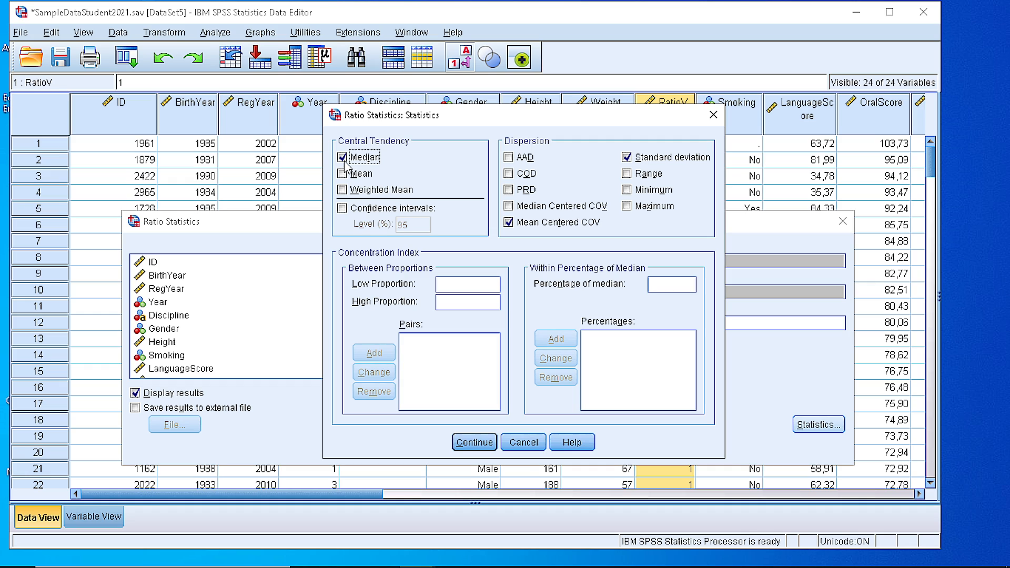
{"action": "left_click", "coordinate": [341, 173]}
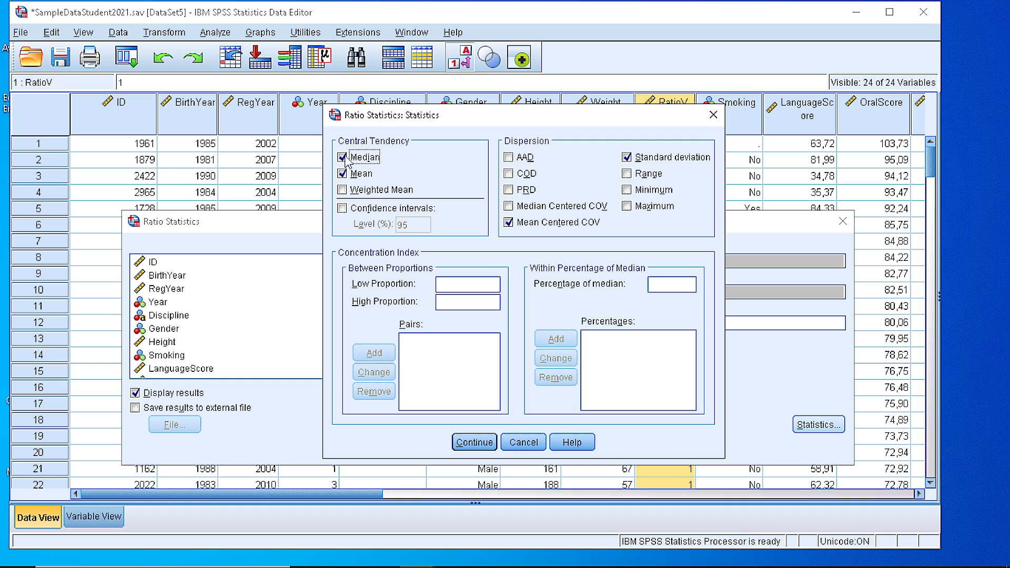
{"action": "left_click", "coordinate": [341, 157]}
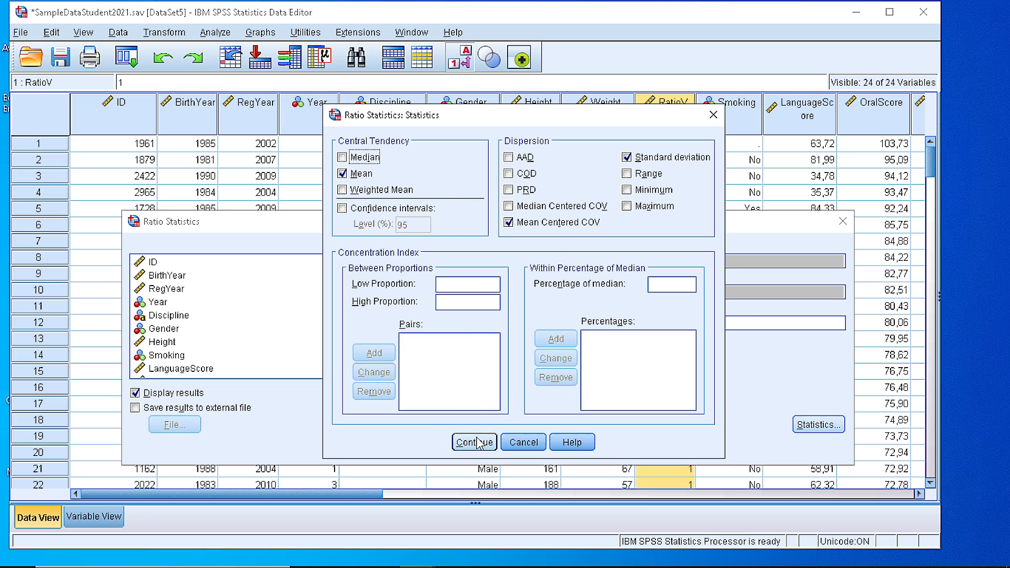
{"action": "left_click", "coordinate": [473, 441]}
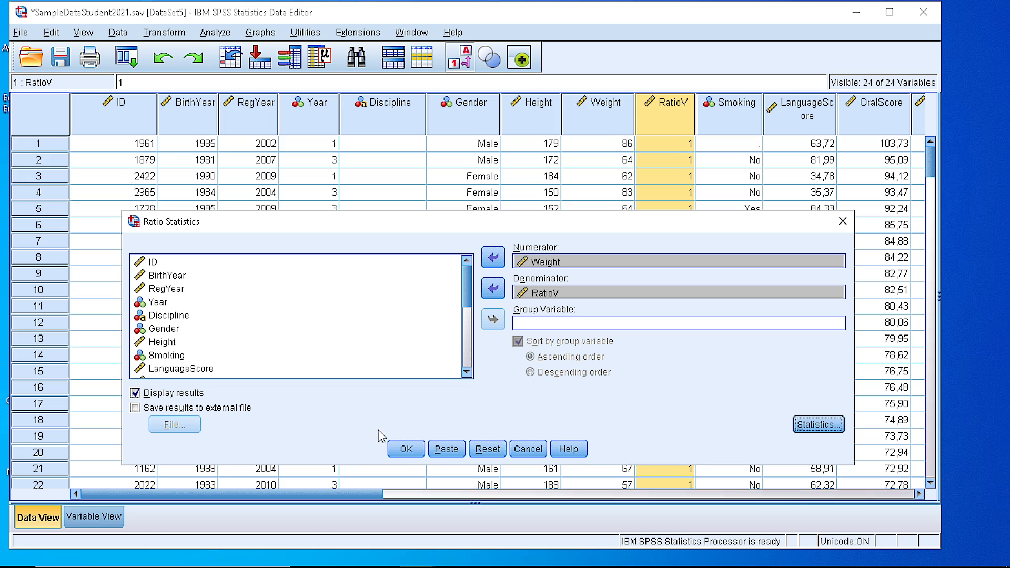
Run the ratio analysis showing mean 73.628, SD 12.749, COV 17.3%, then return to the data editor
{"action": "left_click", "coordinate": [405, 449]}
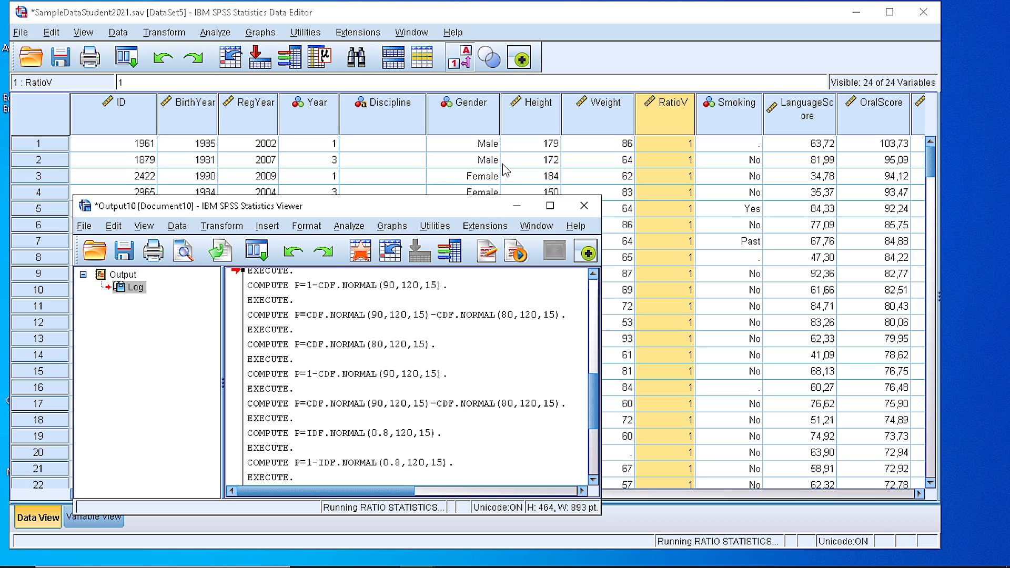
{"action": "mouse_move", "coordinate": [453, 199]}
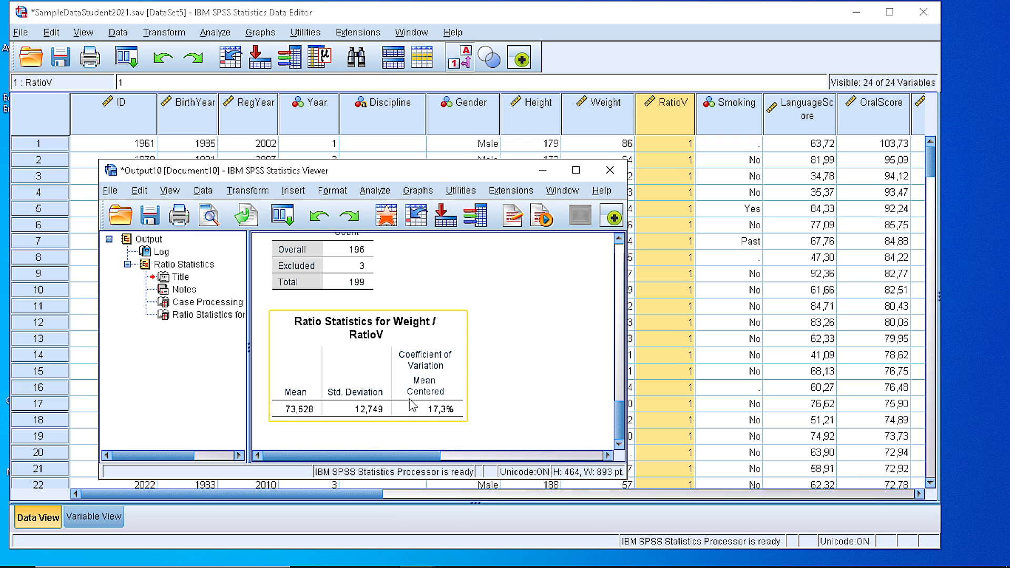
{"action": "mouse_move", "coordinate": [445, 425]}
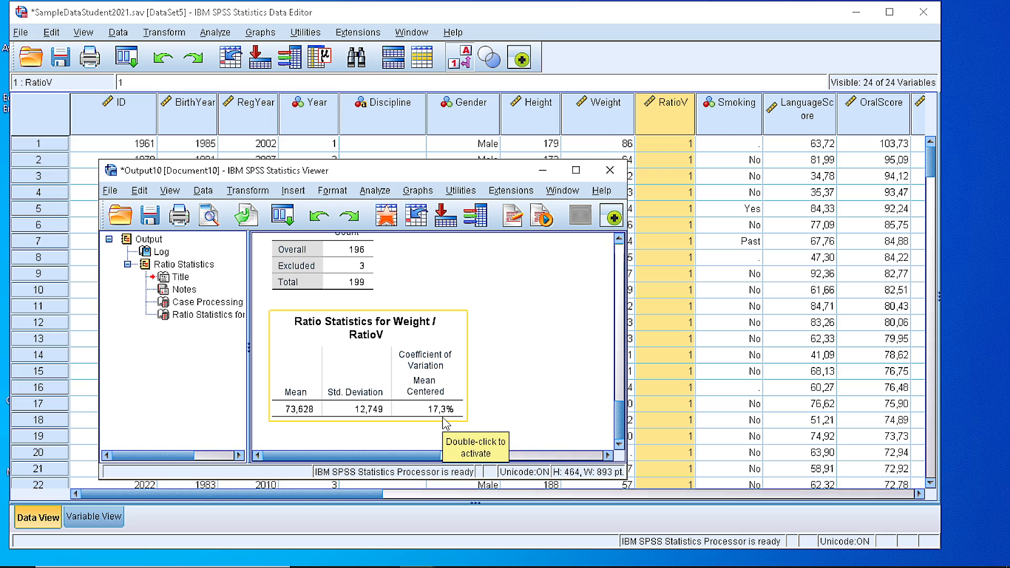
{"action": "mouse_move", "coordinate": [295, 413]}
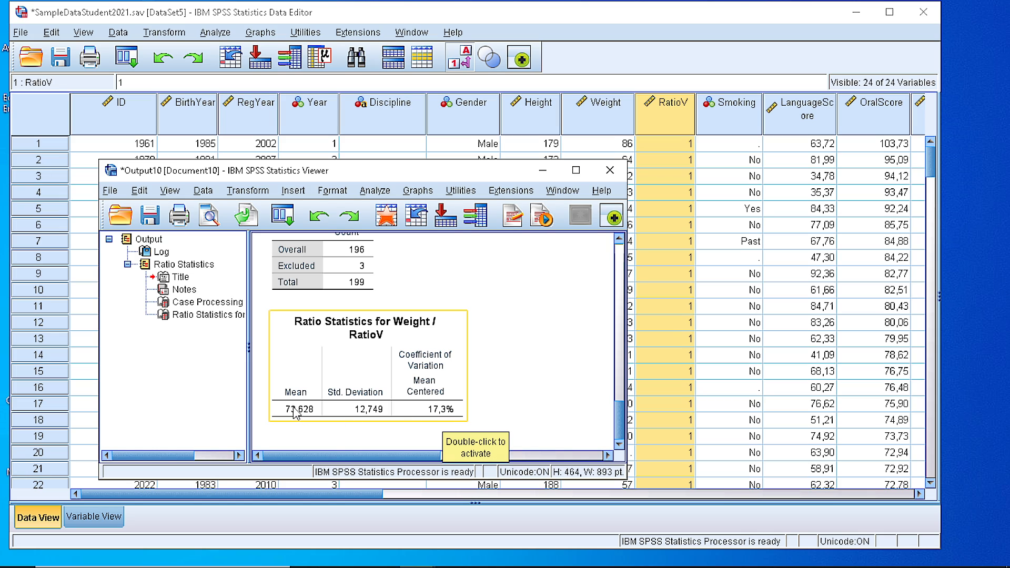
{"action": "mouse_move", "coordinate": [309, 424]}
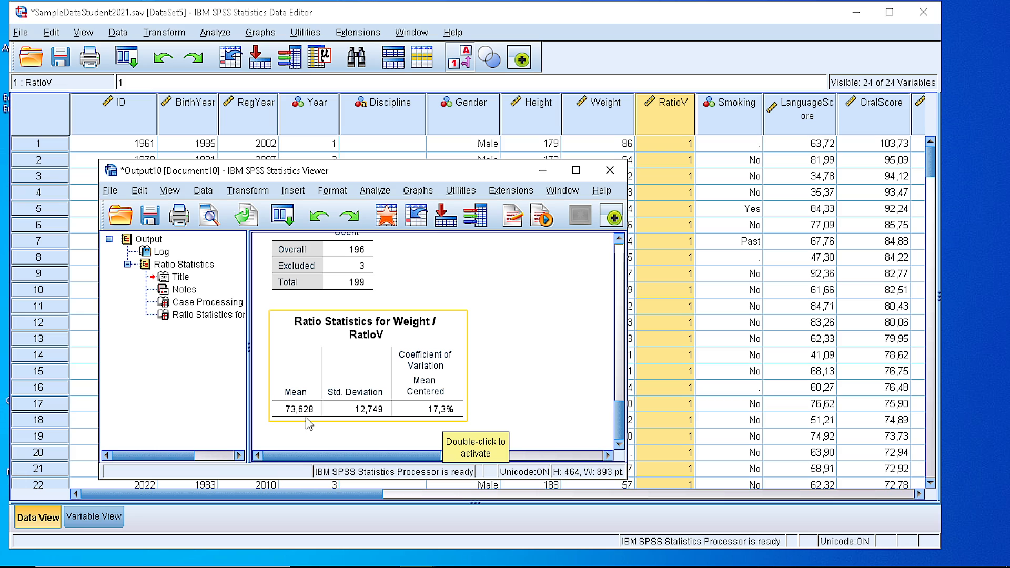
{"action": "mouse_move", "coordinate": [474, 347]}
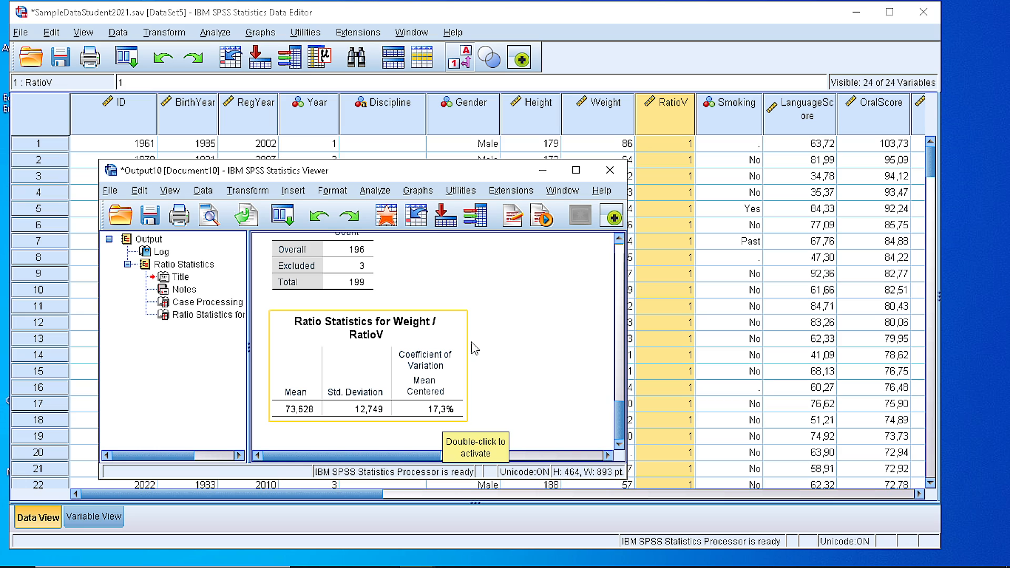
{"action": "mouse_move", "coordinate": [545, 449]}
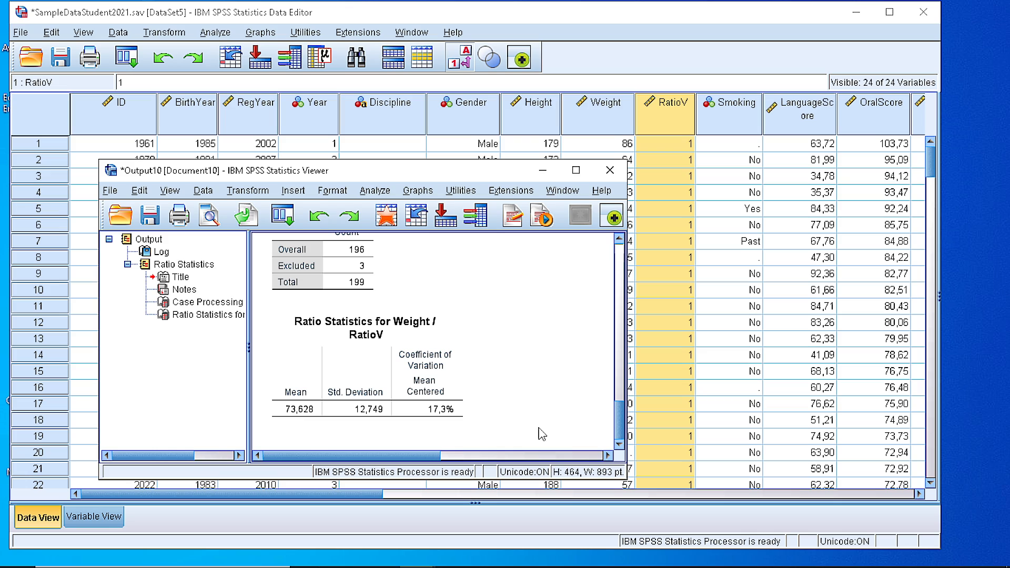
{"action": "mouse_move", "coordinate": [696, 111]}
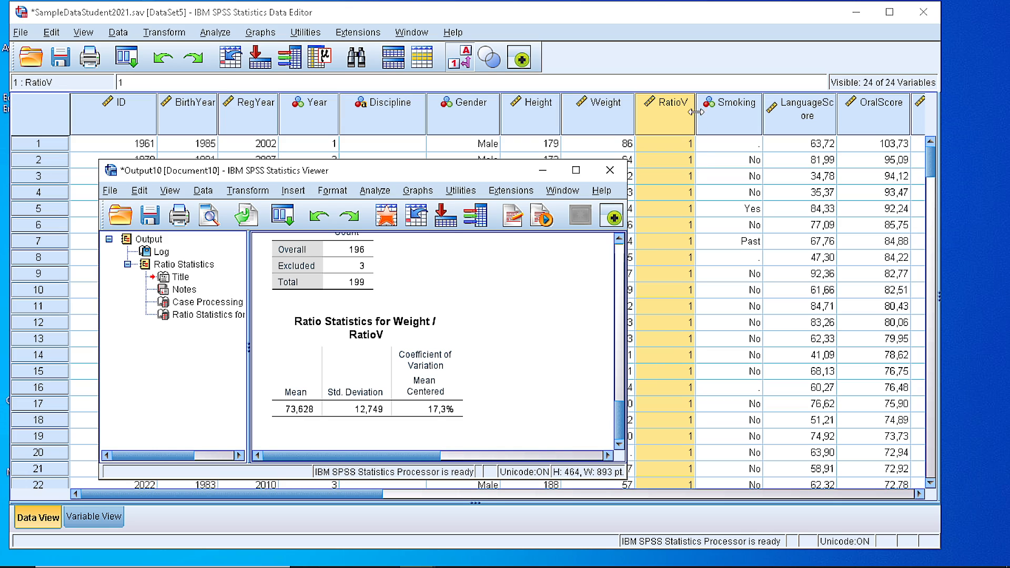
{"action": "mouse_move", "coordinate": [659, 208]}
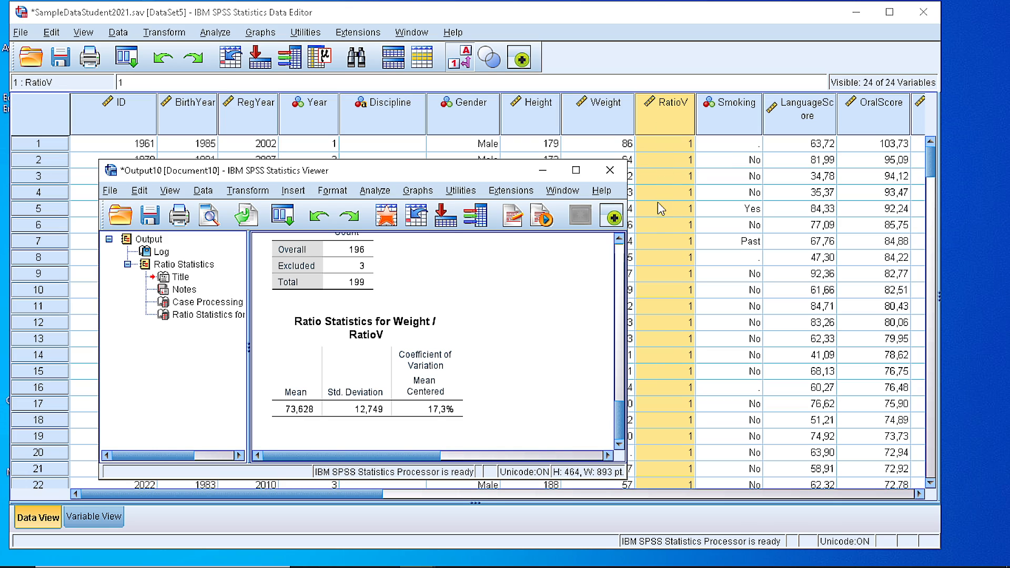
{"action": "mouse_move", "coordinate": [683, 469]}
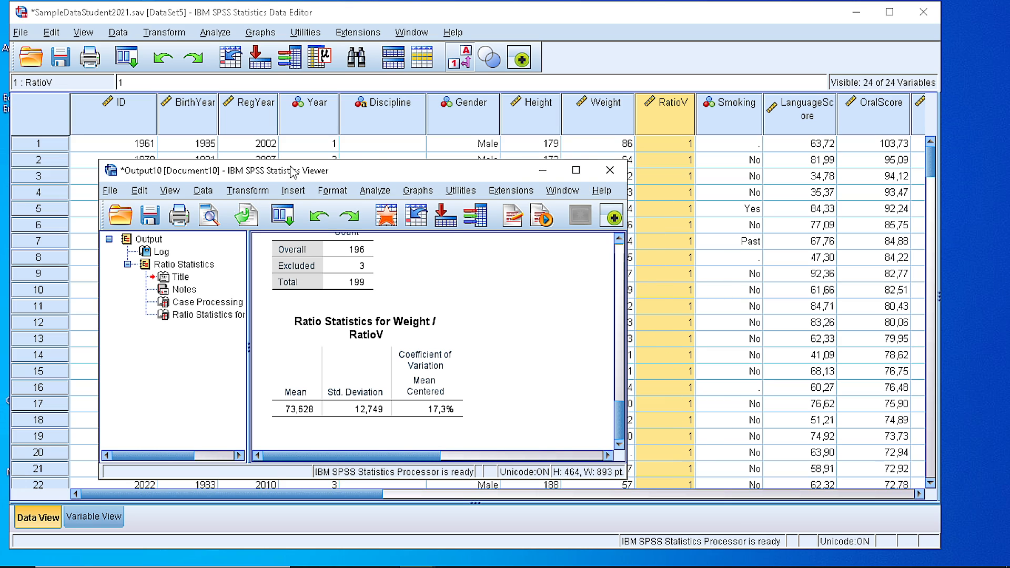
{"action": "left_click", "coordinate": [215, 32]}
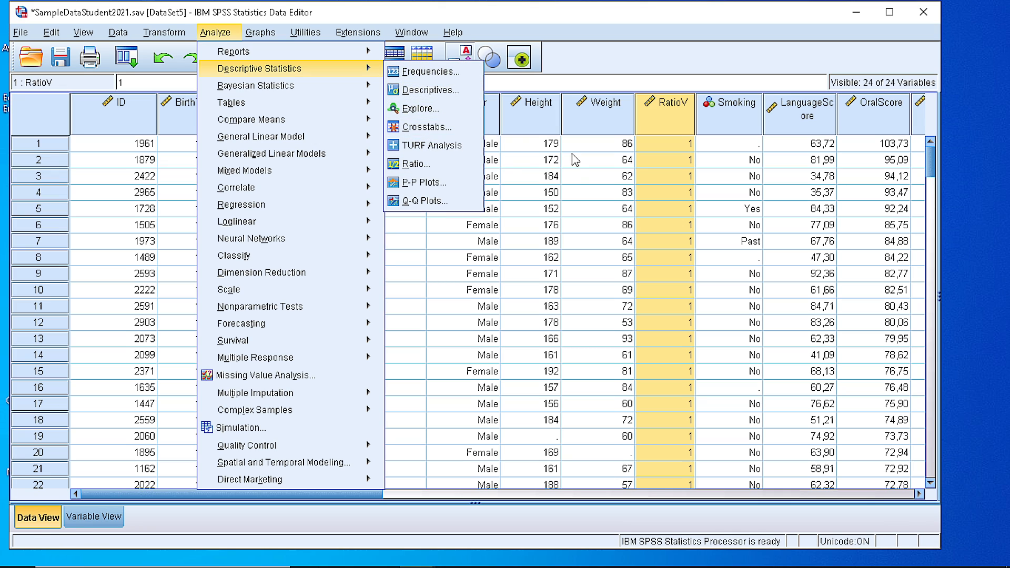
{"action": "left_click", "coordinate": [530, 224]}
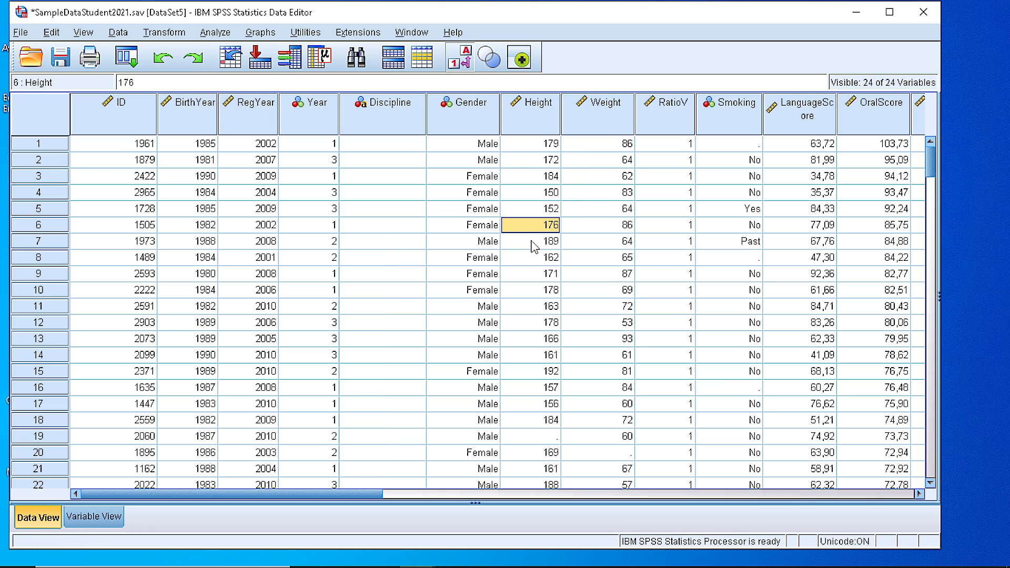
{"action": "mouse_move", "coordinate": [537, 322]}
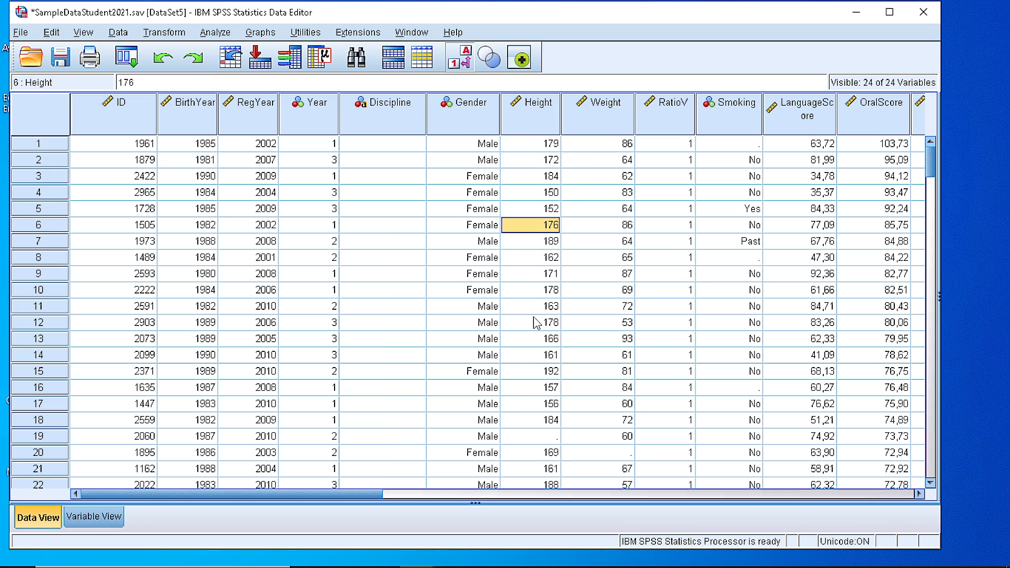